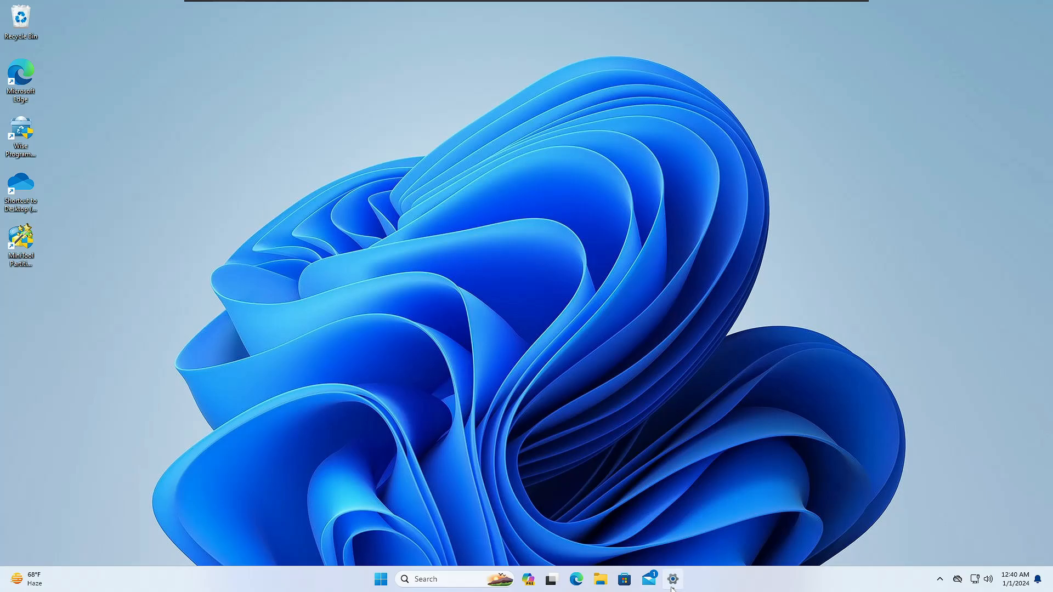
# Open Settings on the System > Recovery page to review the Go back option
pyautogui.click(672, 579)
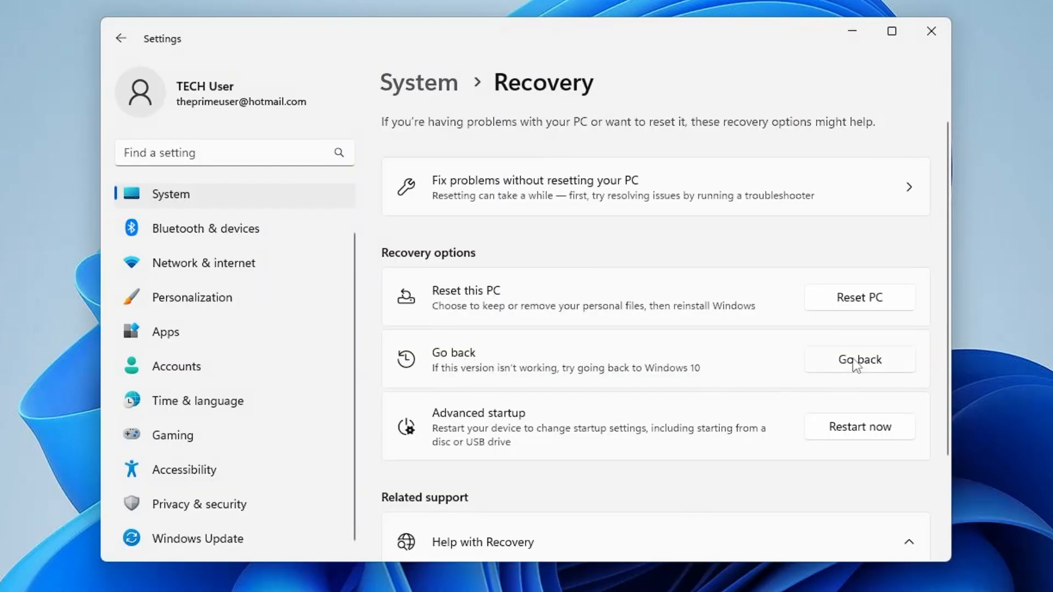
pyautogui.moveTo(849, 377)
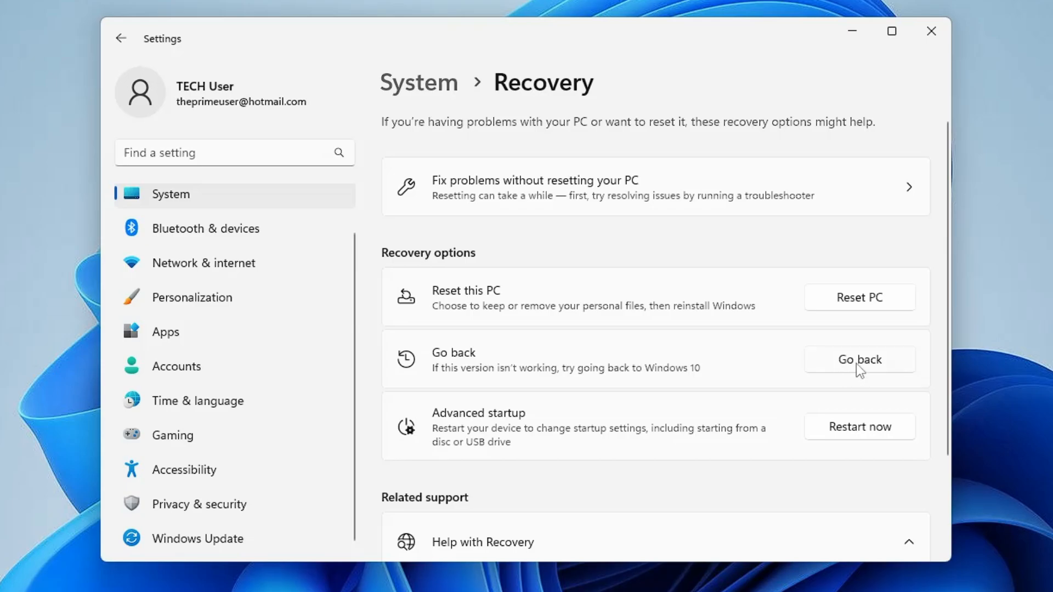
pyautogui.moveTo(854, 372)
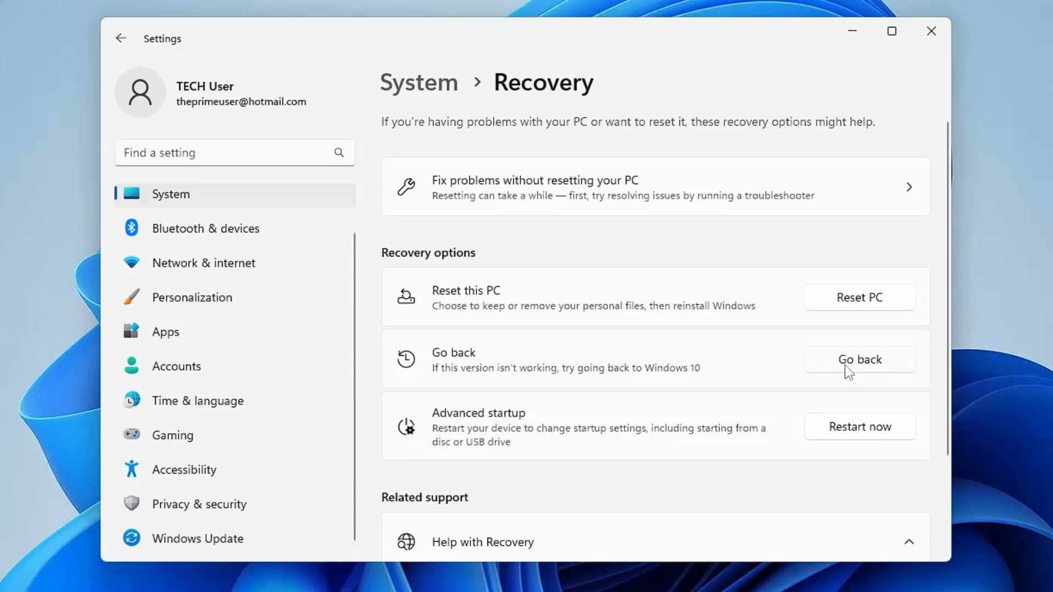
pyautogui.moveTo(850, 304)
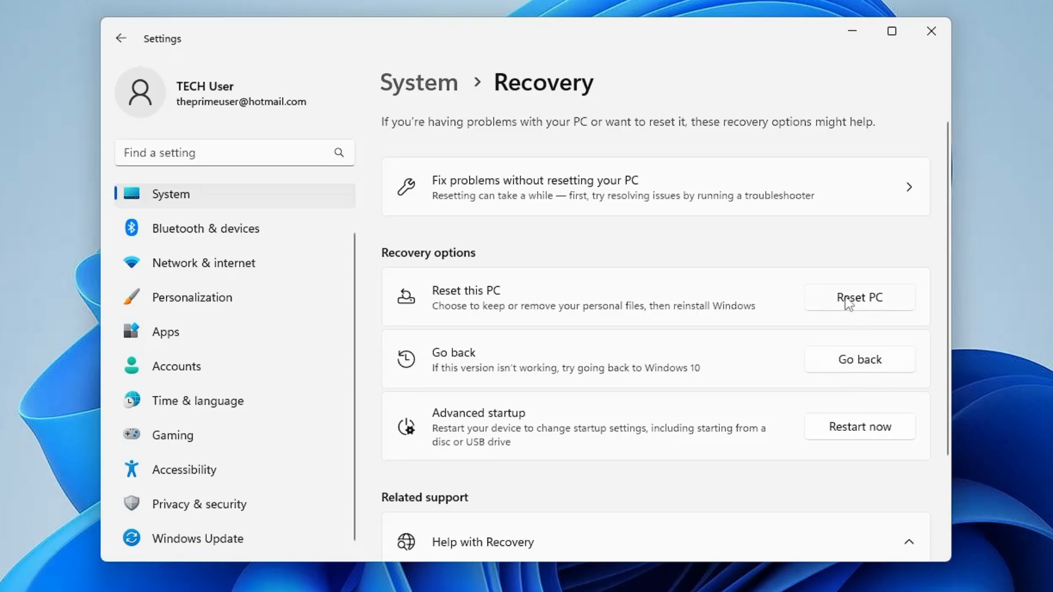
pyautogui.moveTo(931, 31)
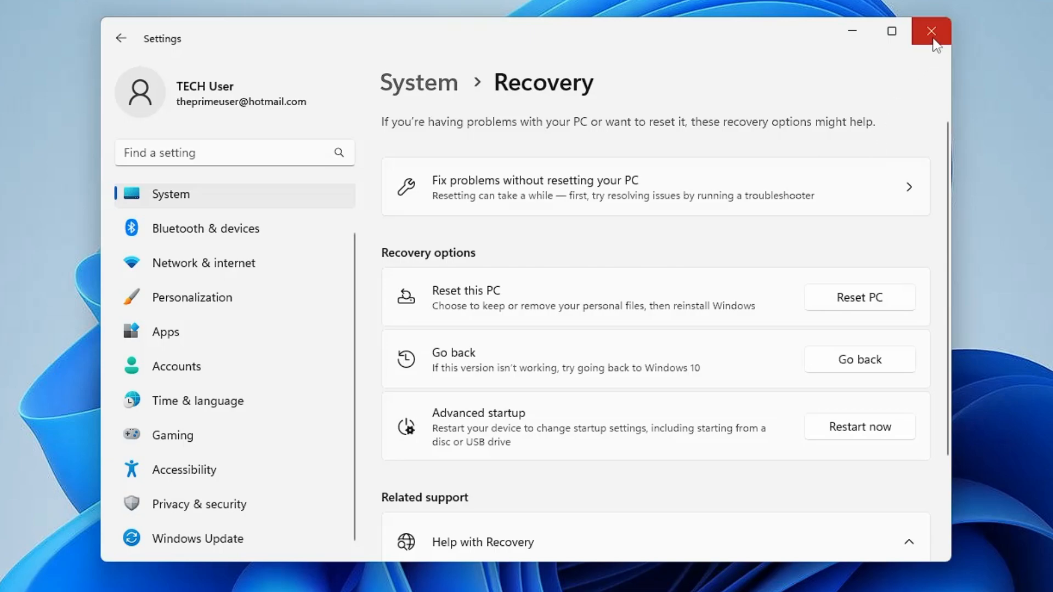
pyautogui.moveTo(931, 32)
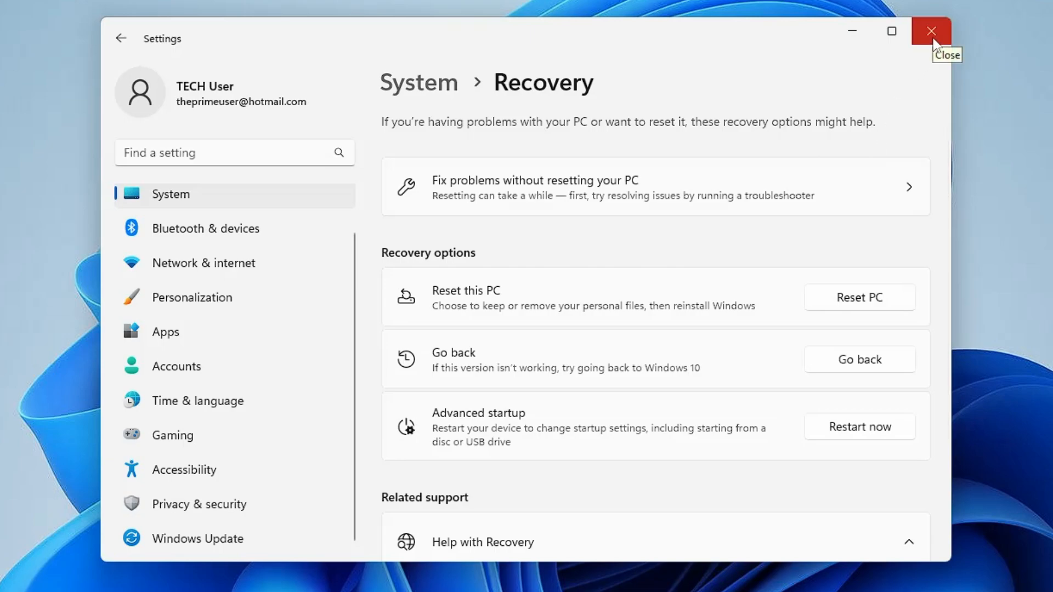
# Close Settings and select Local Disk (C:) in File Explorer, showing 37.3 GB free of 76.5 GB
pyautogui.click(930, 31)
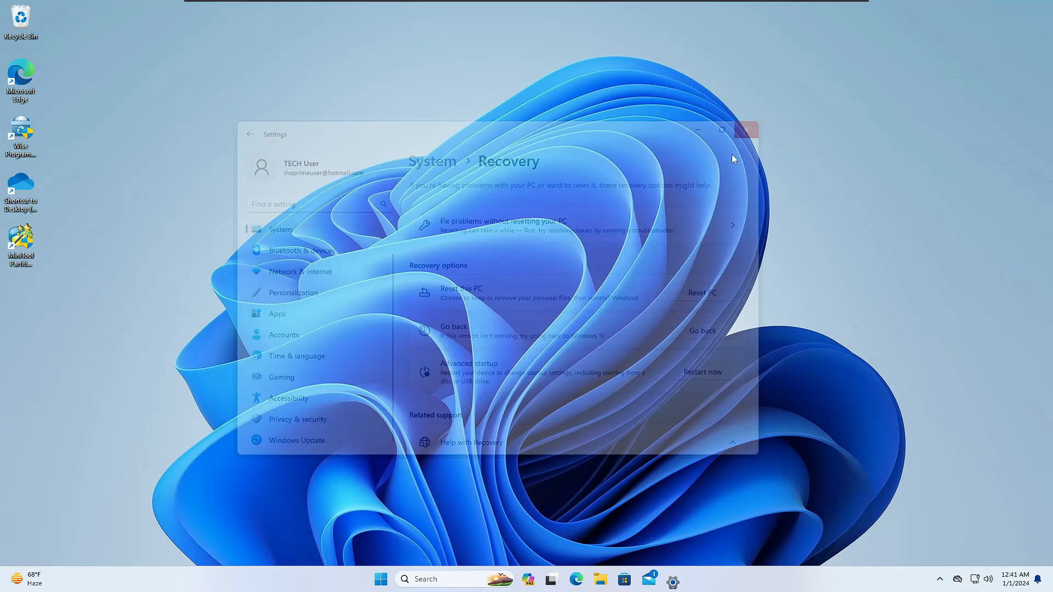
pyautogui.click(610, 579)
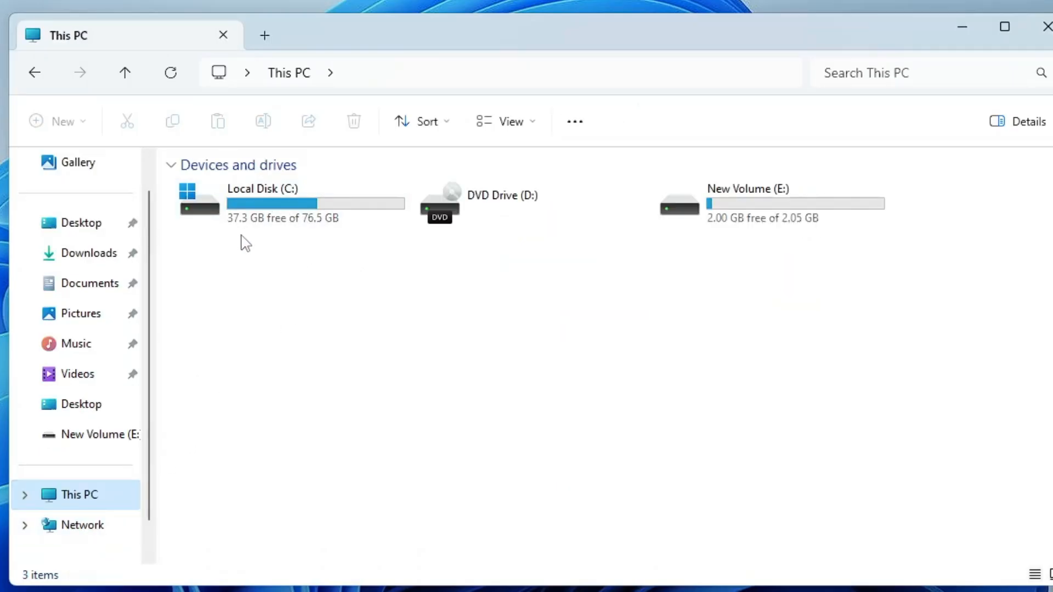
pyautogui.click(282, 203)
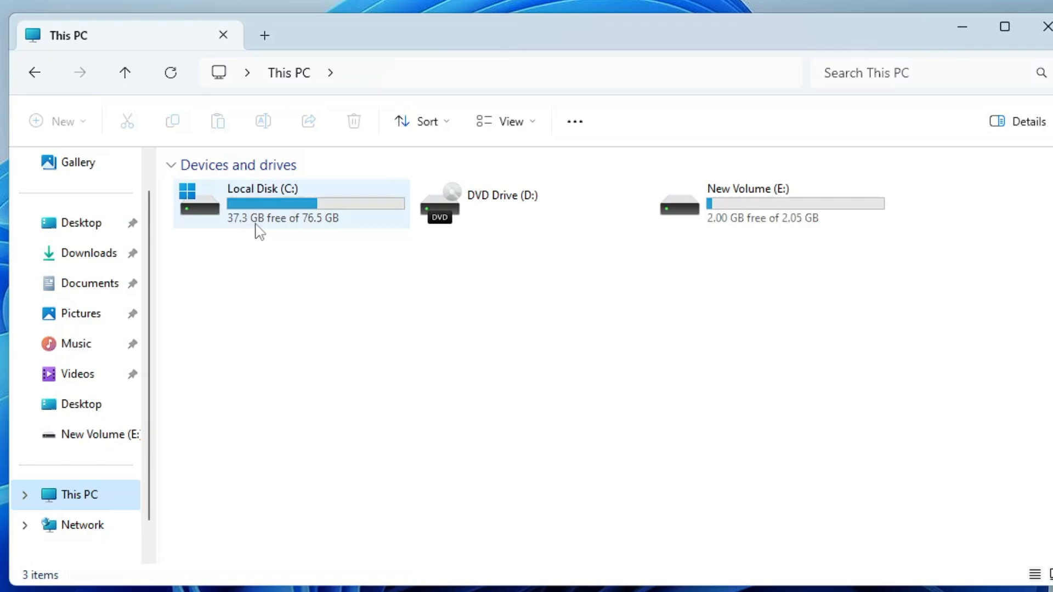
pyautogui.moveTo(308, 218)
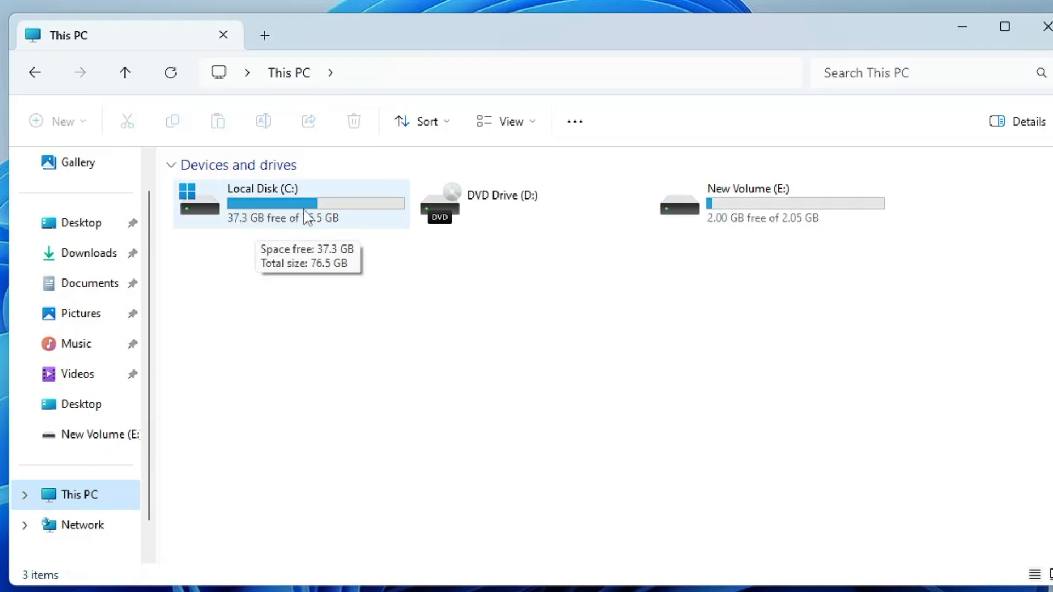
# Open Local Disk (C:), select the Windows.old folder, then close File Explorer
pyautogui.doubleClick(262, 201)
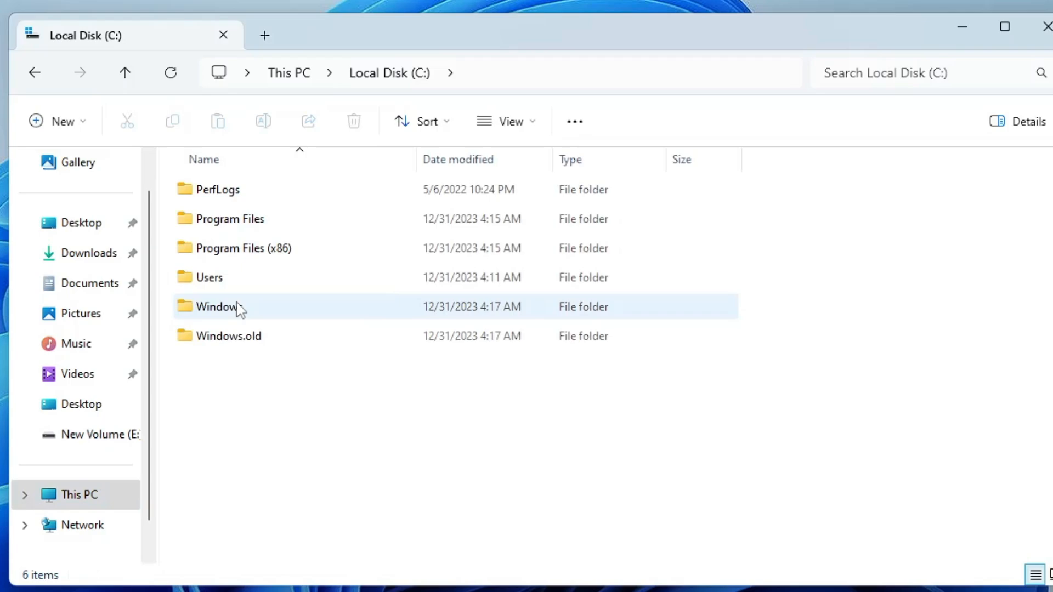
pyautogui.click(228, 336)
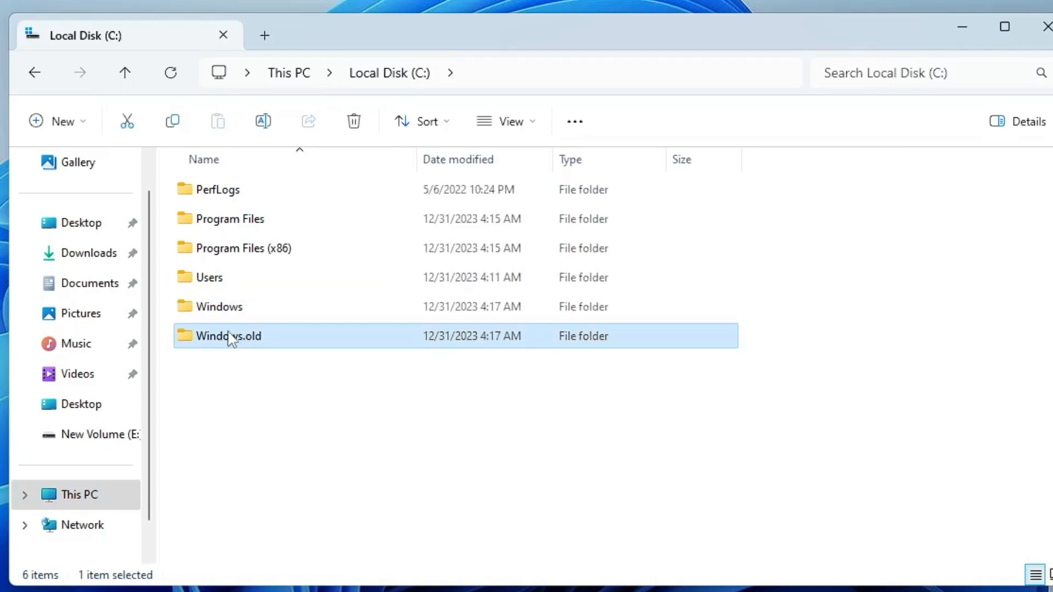
pyautogui.moveTo(254, 352)
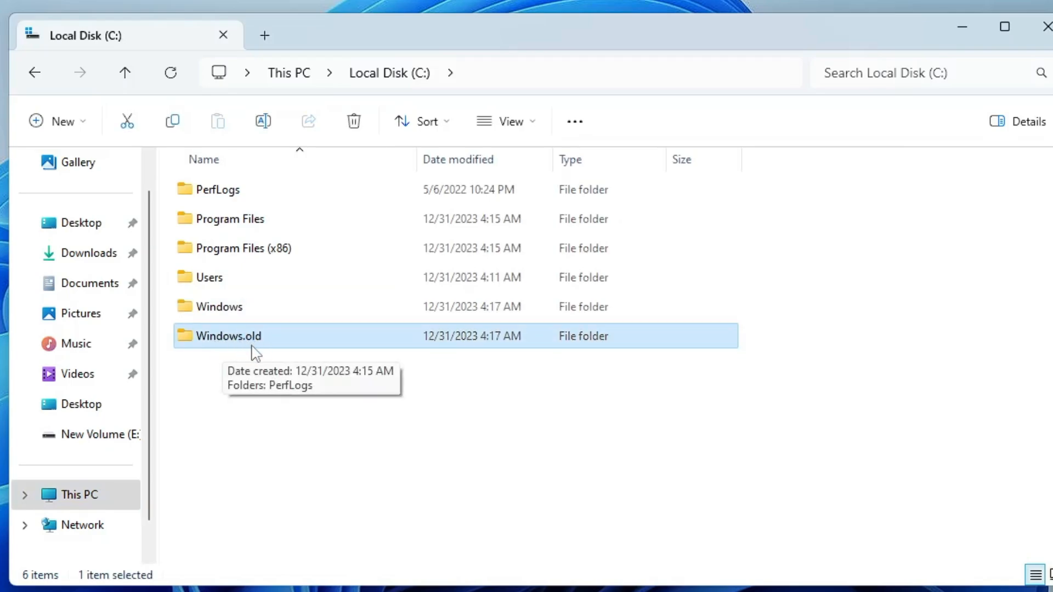
pyautogui.moveTo(261, 346)
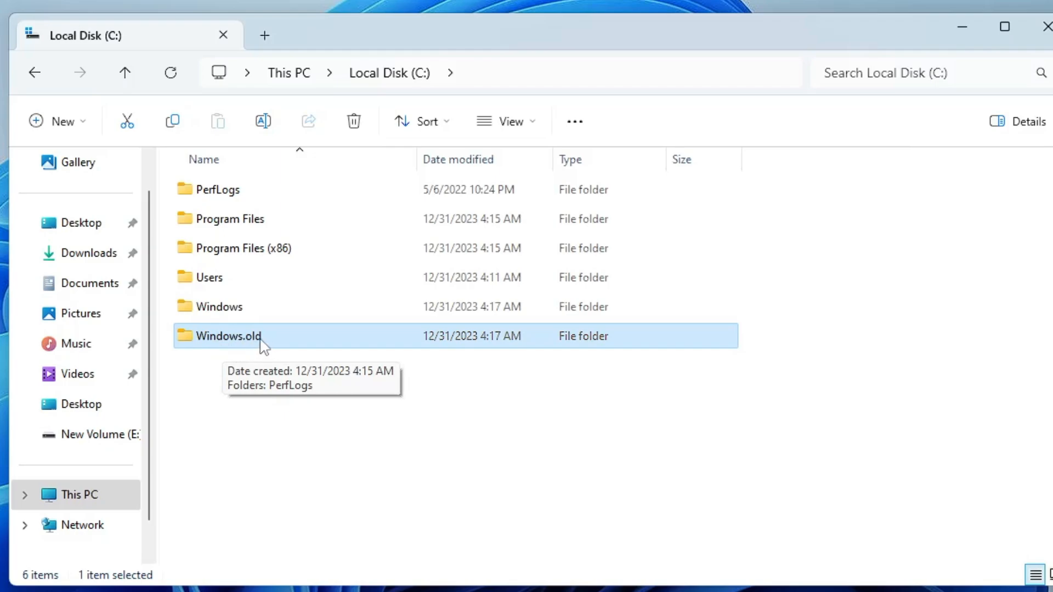
pyautogui.moveTo(233, 345)
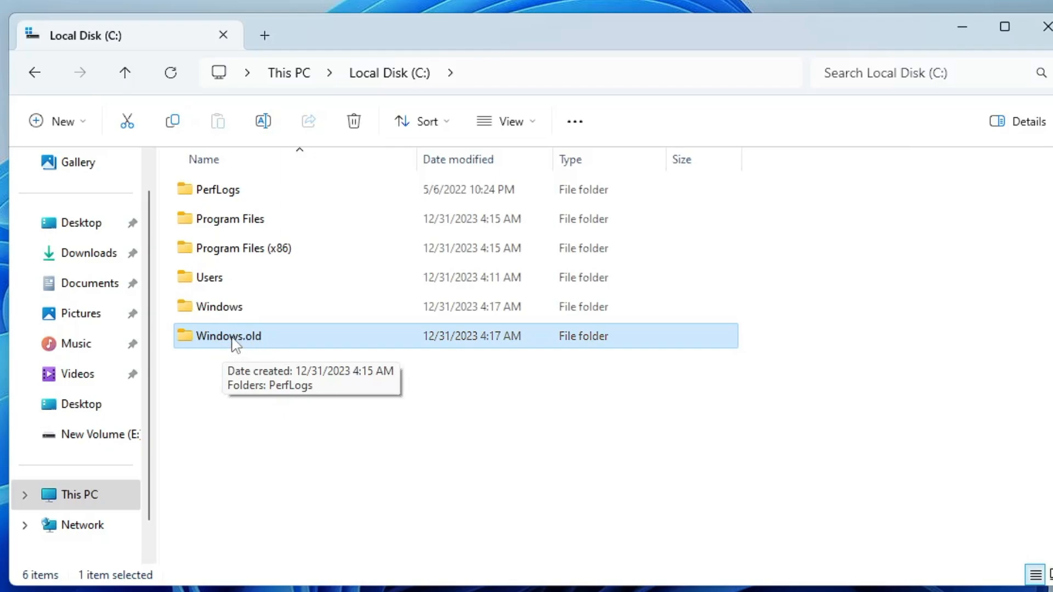
pyautogui.moveTo(250, 346)
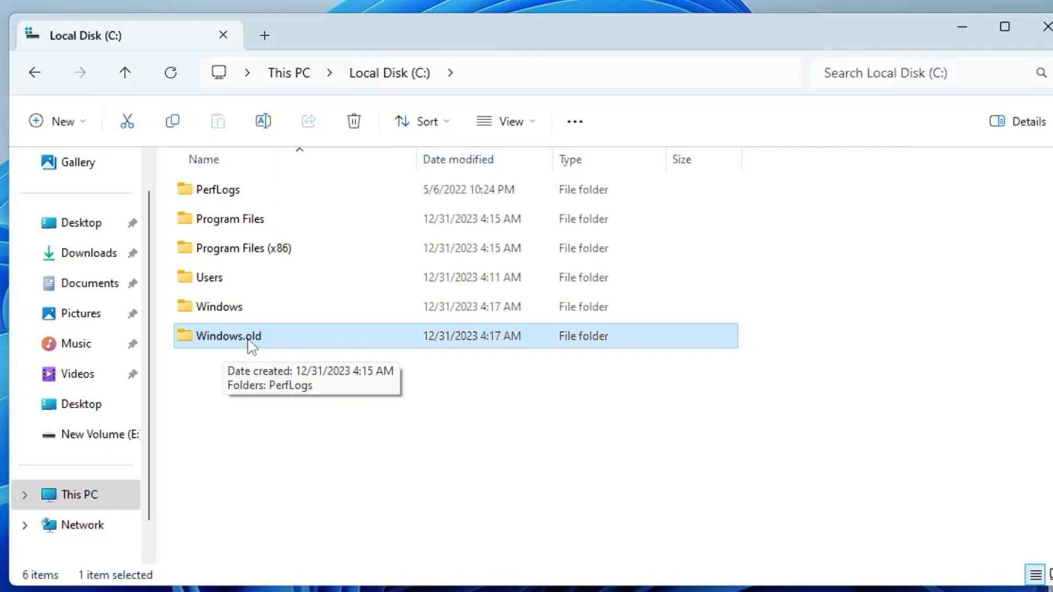
pyautogui.moveTo(266, 345)
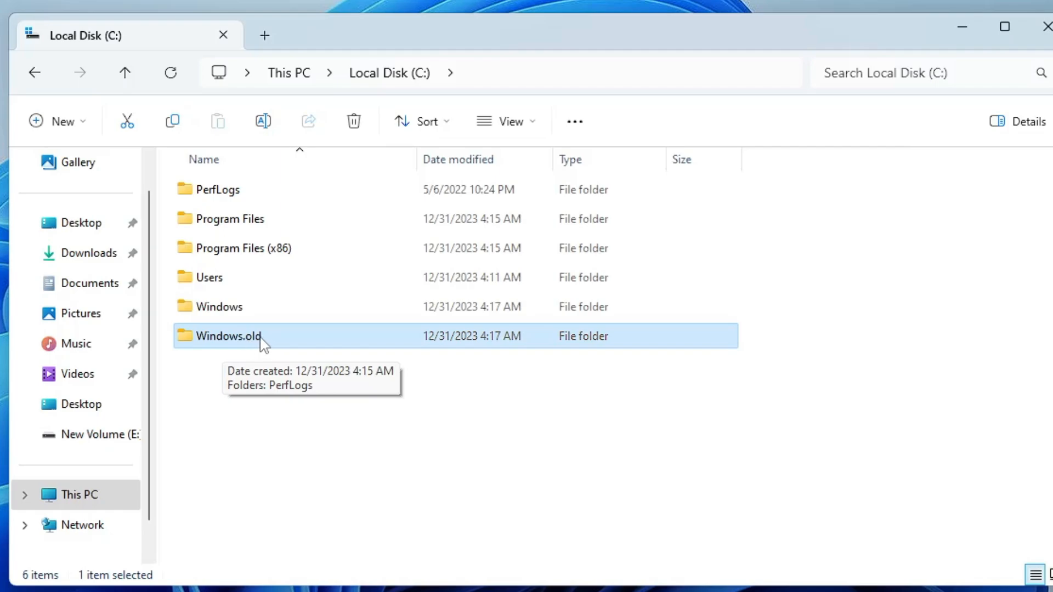
pyautogui.moveTo(271, 335)
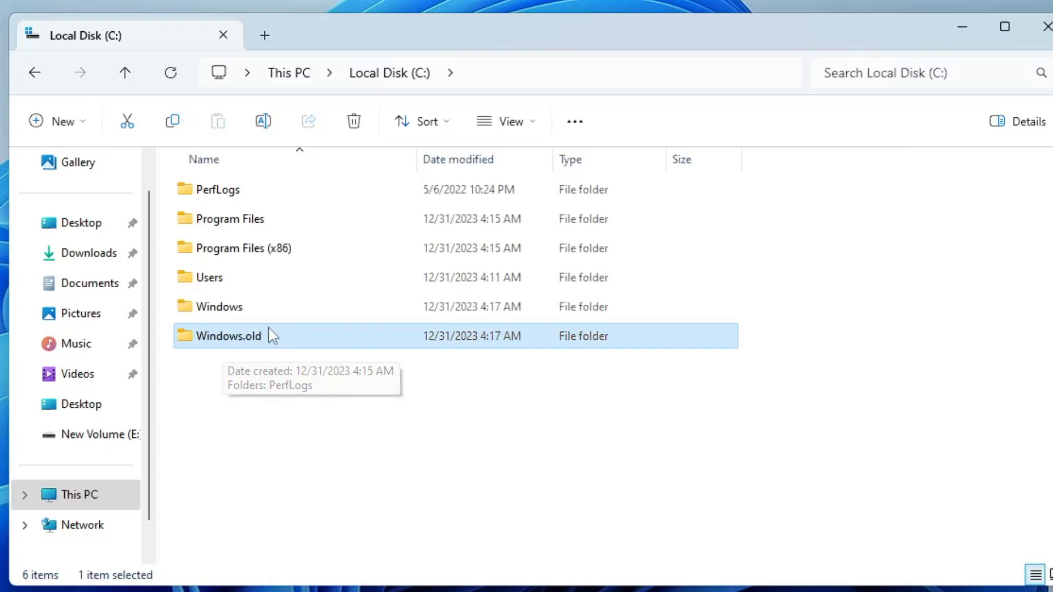
pyautogui.click(1005, 27)
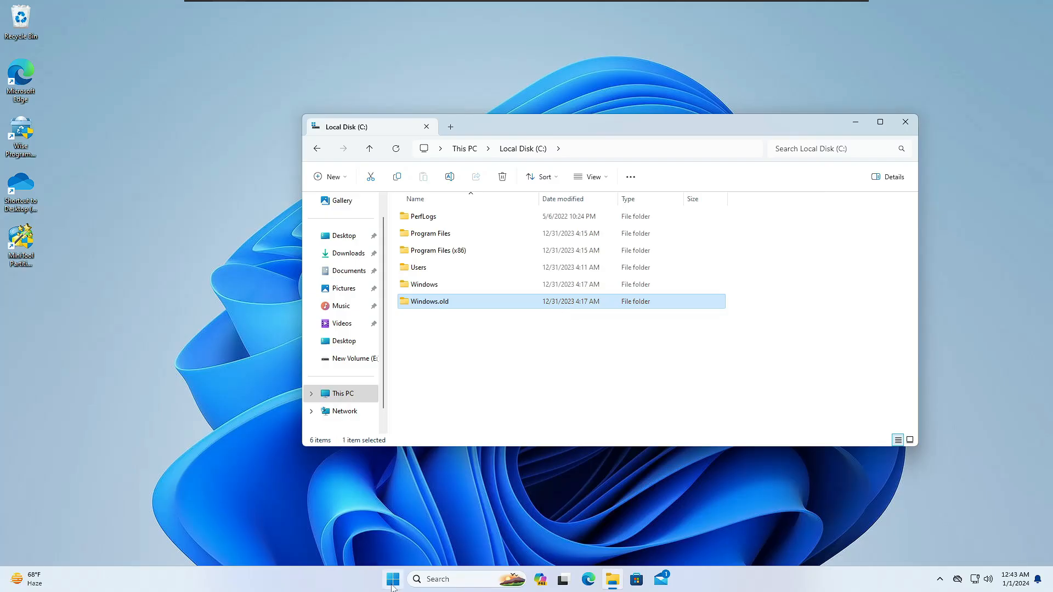
# Reopen Settings from the Start right-click menu and scroll System down to Storage
pyautogui.rightClick(392, 579)
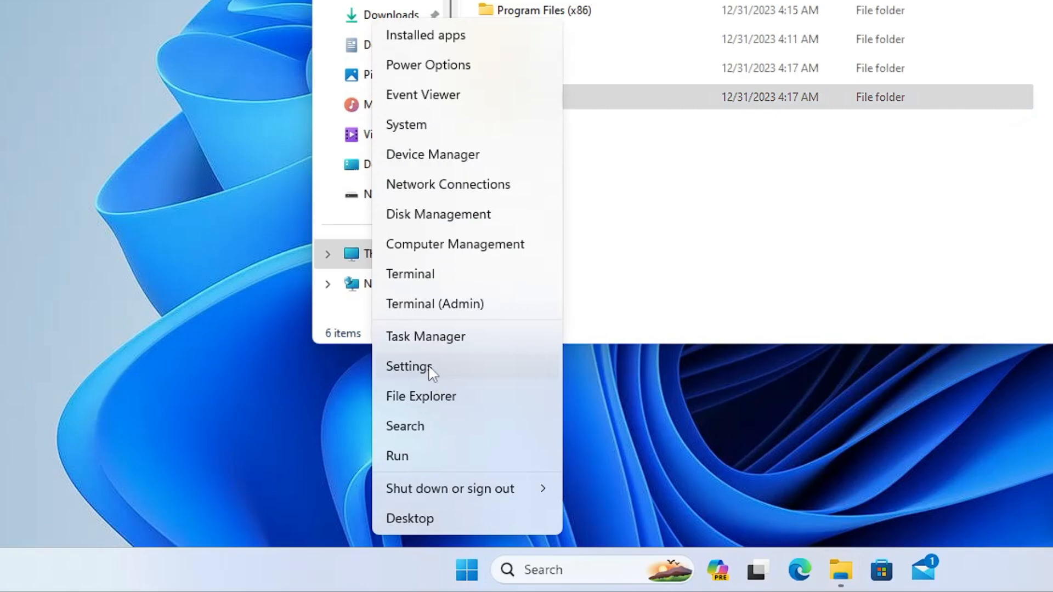
pyautogui.click(408, 366)
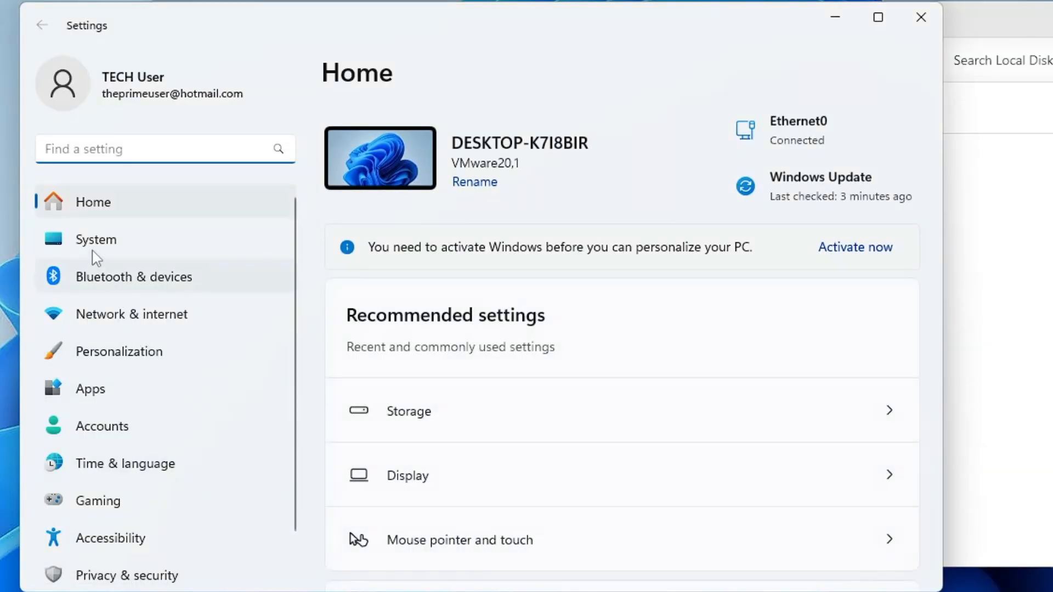
pyautogui.click(95, 239)
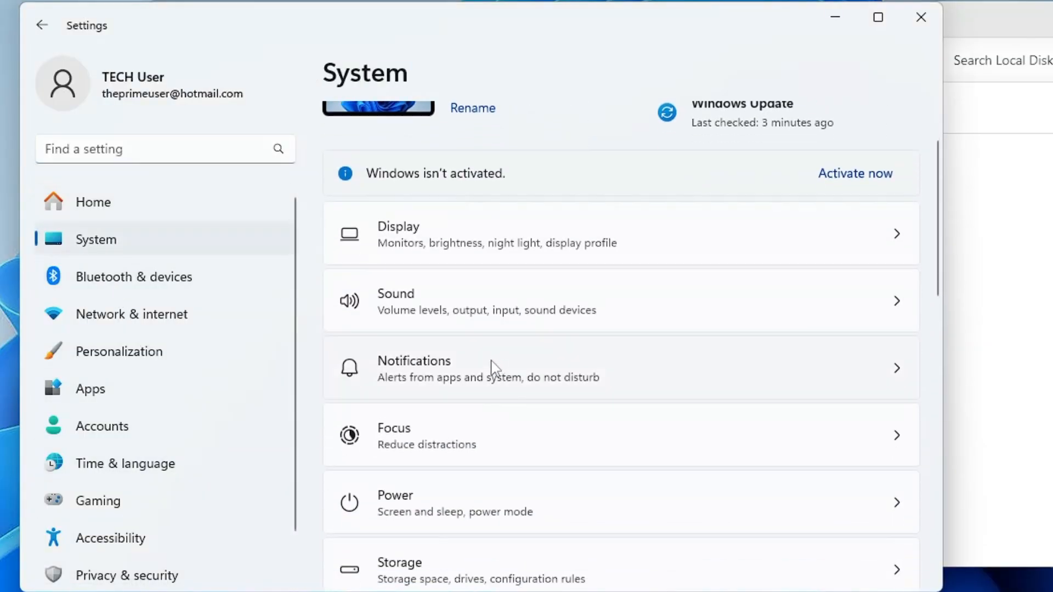
pyautogui.scroll(-3)
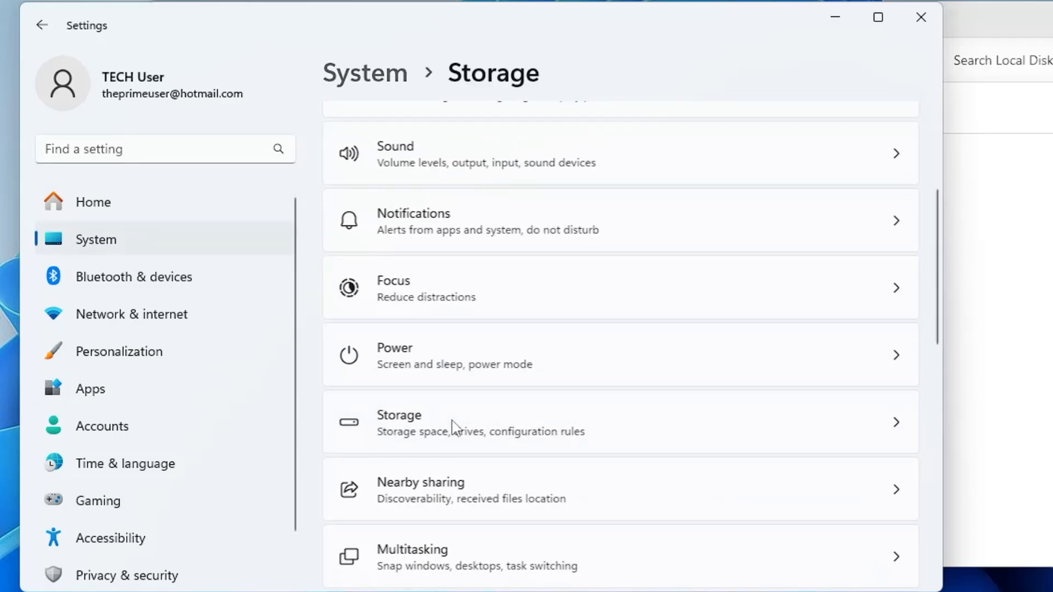
# Open C: storage usage and review the Temporary files scan showing Previous Windows installation(s) at 15.1 GB
pyautogui.click(470, 423)
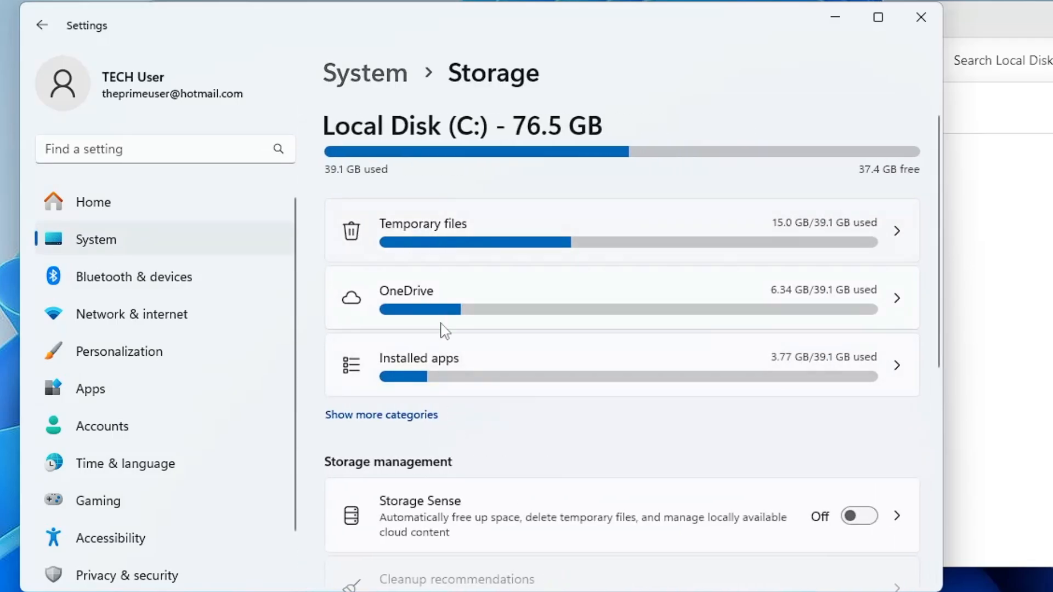
pyautogui.moveTo(452, 311)
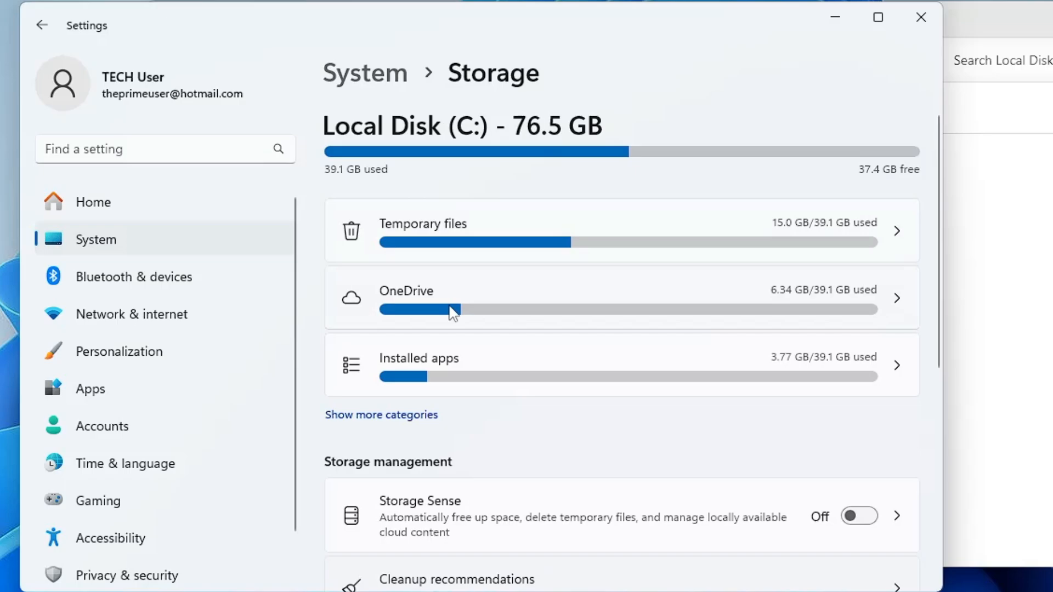
pyautogui.moveTo(455, 250)
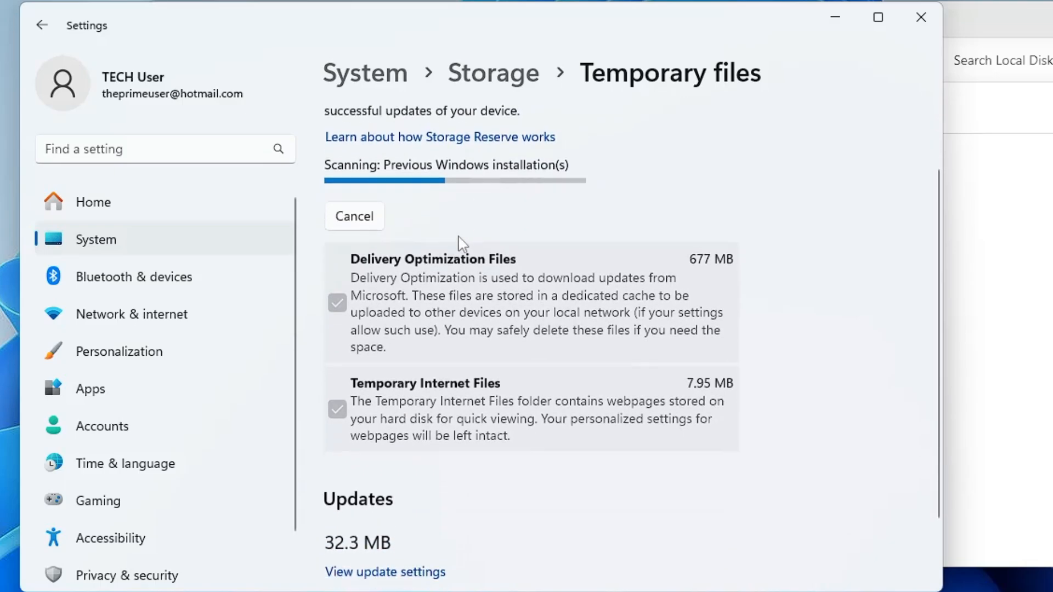
pyautogui.moveTo(485, 239)
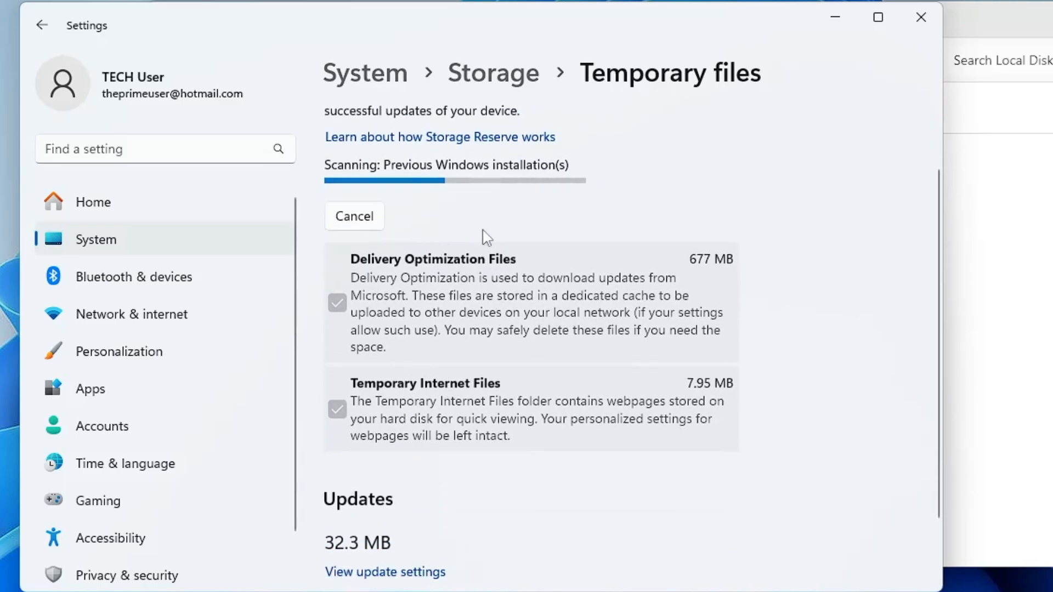
pyautogui.moveTo(461, 273)
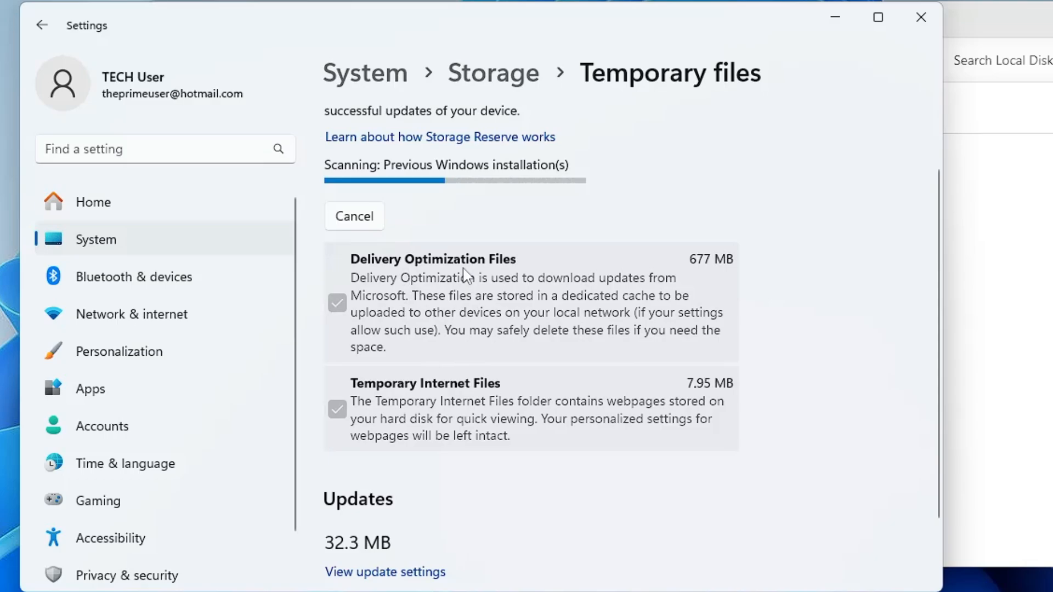
pyautogui.scroll(3)
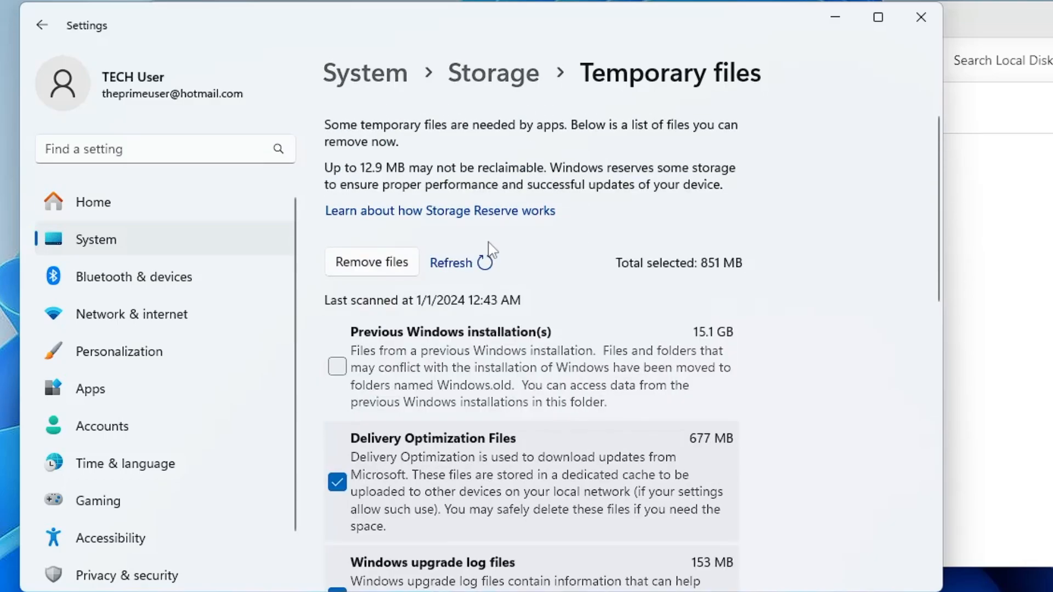
pyautogui.moveTo(383, 373)
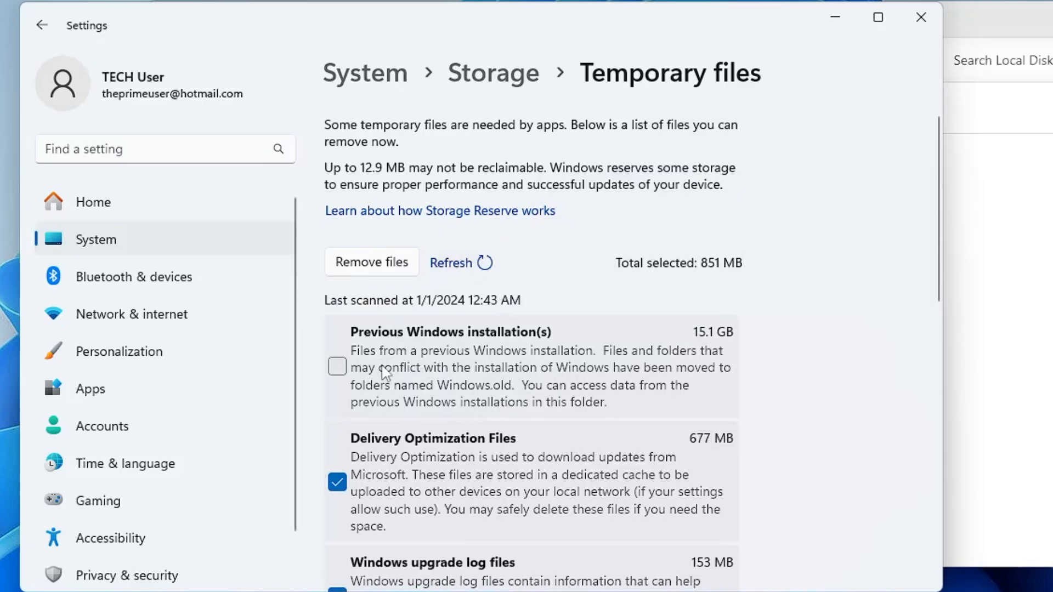
pyautogui.scroll(-3)
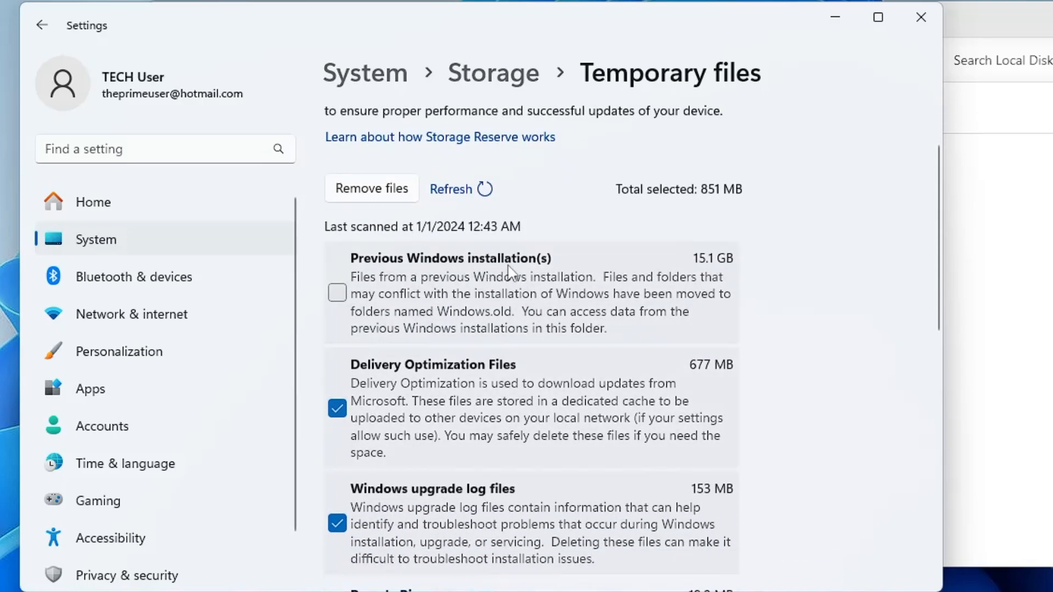
pyautogui.moveTo(419, 290)
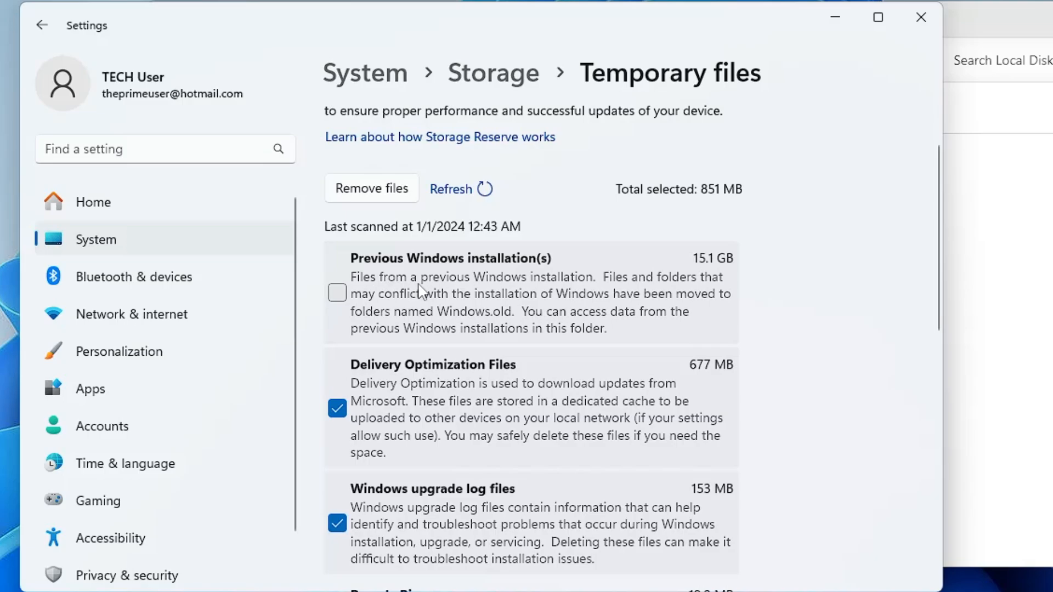
pyautogui.moveTo(594, 289)
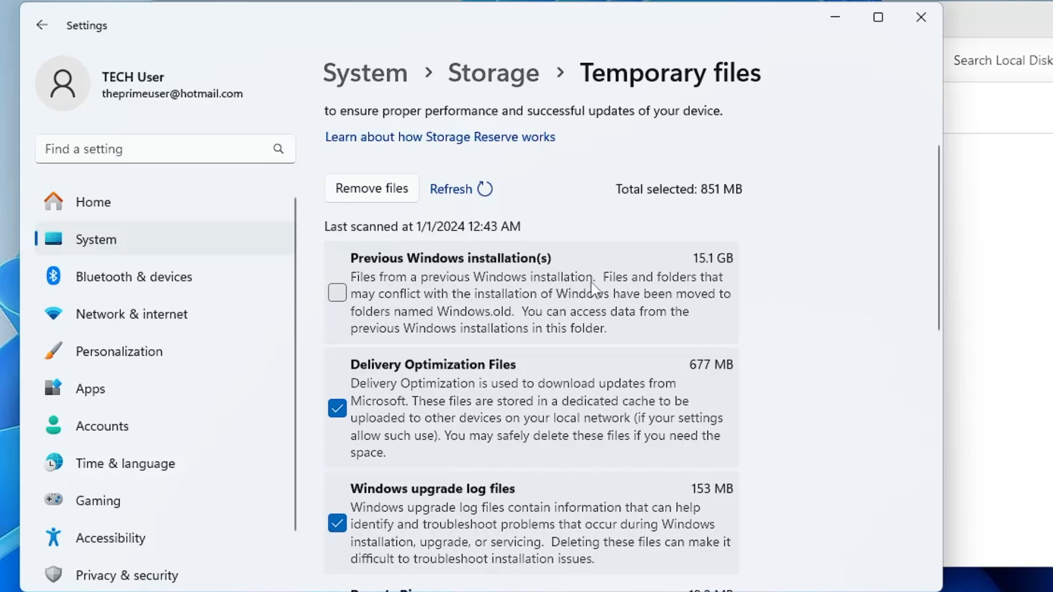
pyautogui.moveTo(422, 307)
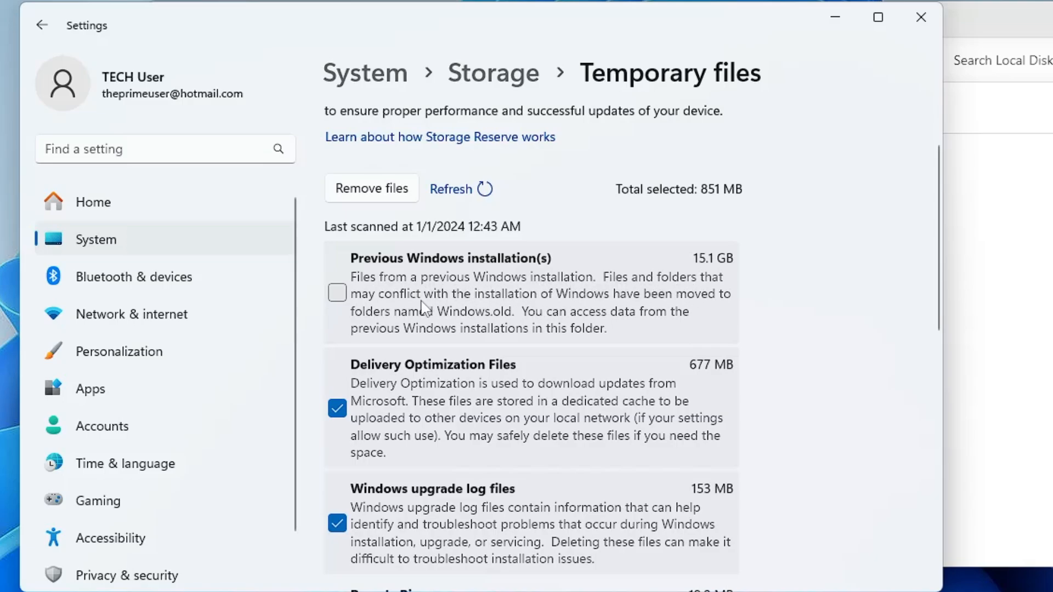
pyautogui.moveTo(698, 309)
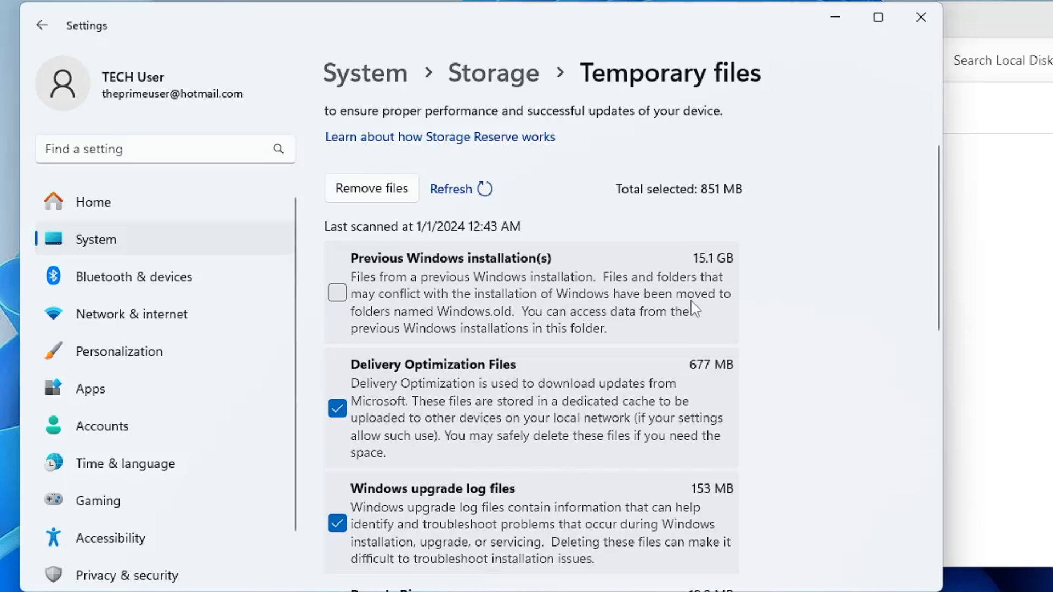
pyautogui.moveTo(494, 328)
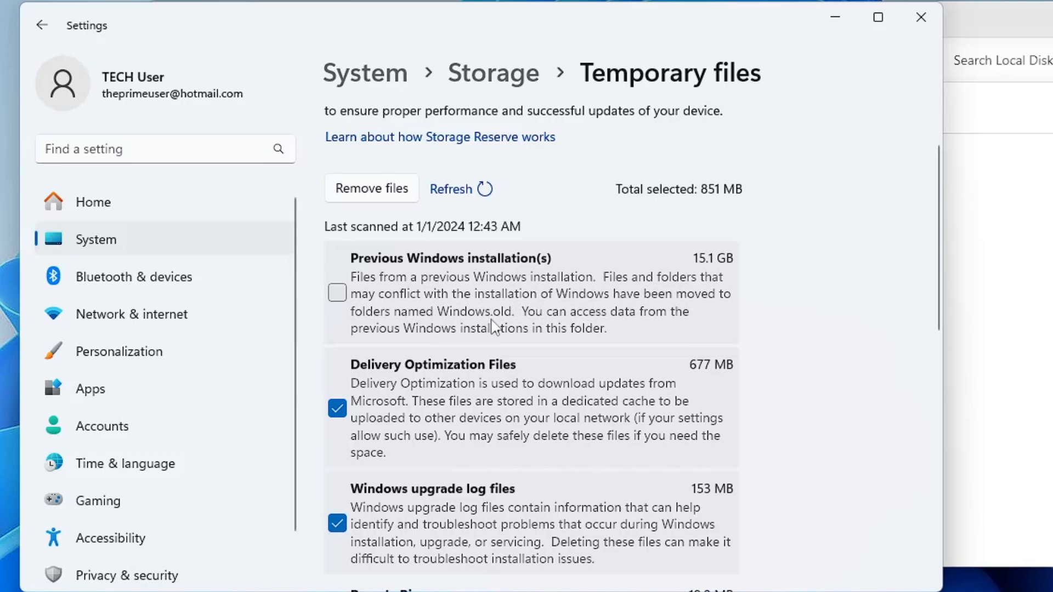
pyautogui.moveTo(632, 324)
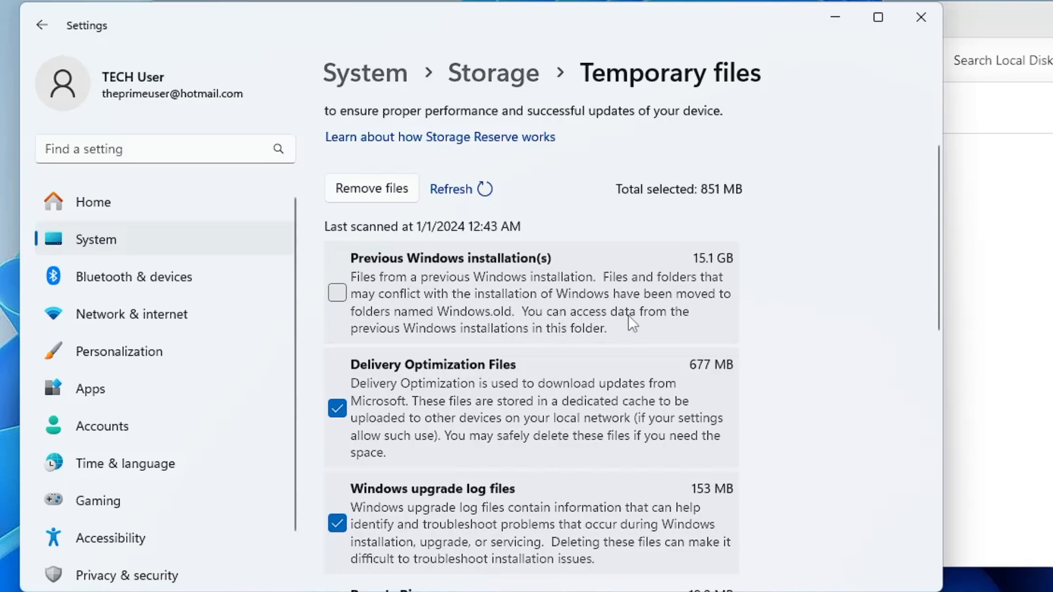
pyautogui.moveTo(568, 345)
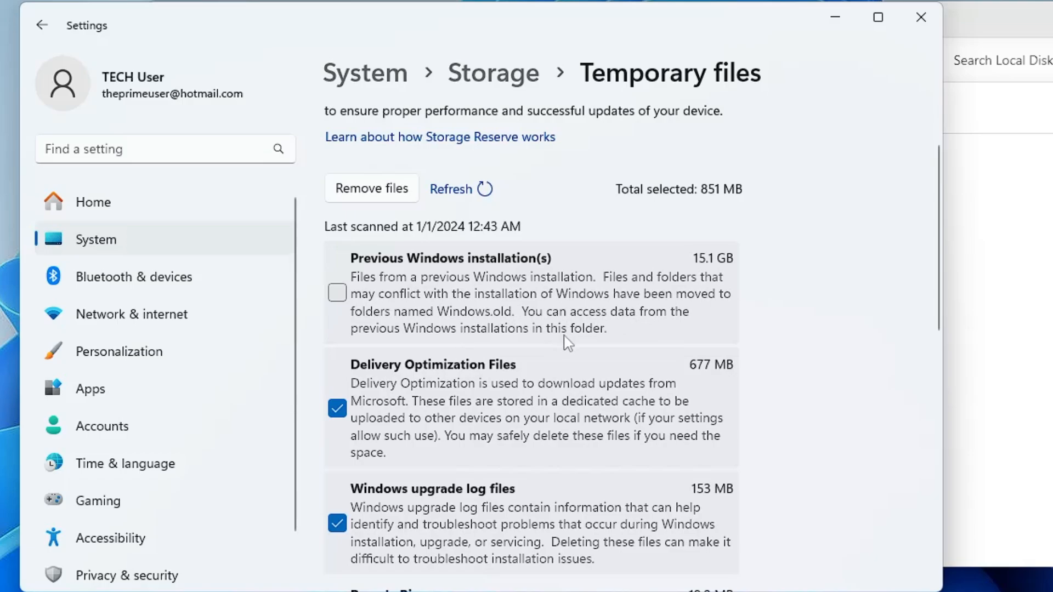
pyautogui.moveTo(563, 296)
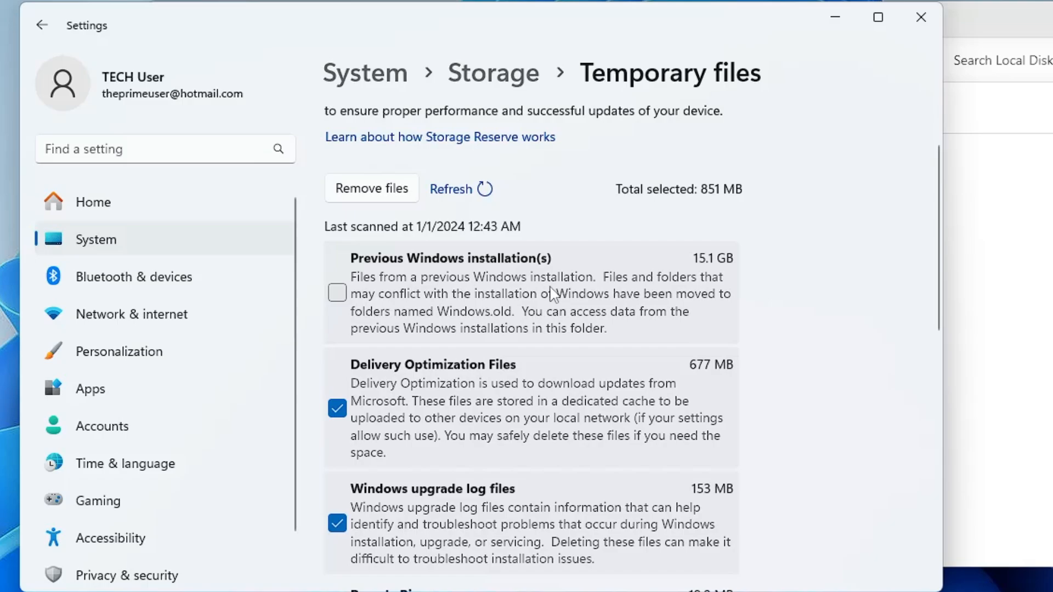
pyautogui.moveTo(709, 272)
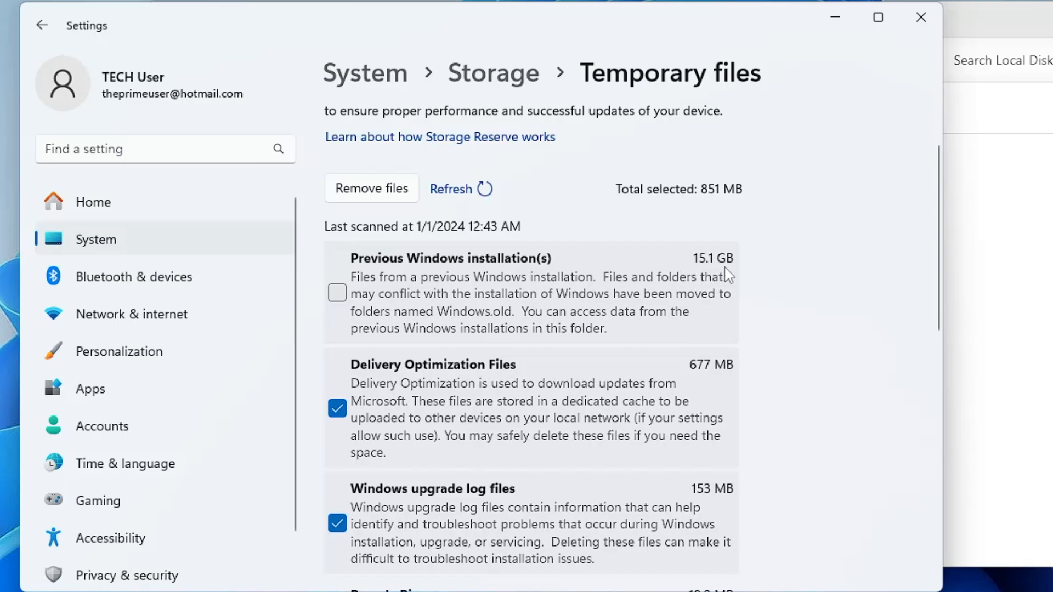
pyautogui.moveTo(727, 283)
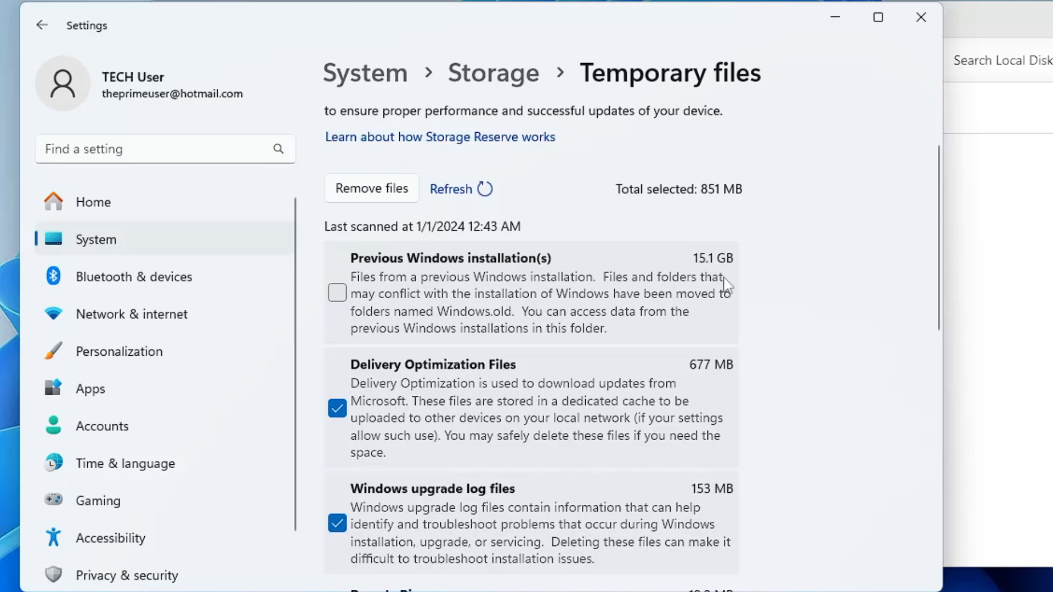
pyautogui.moveTo(597, 268)
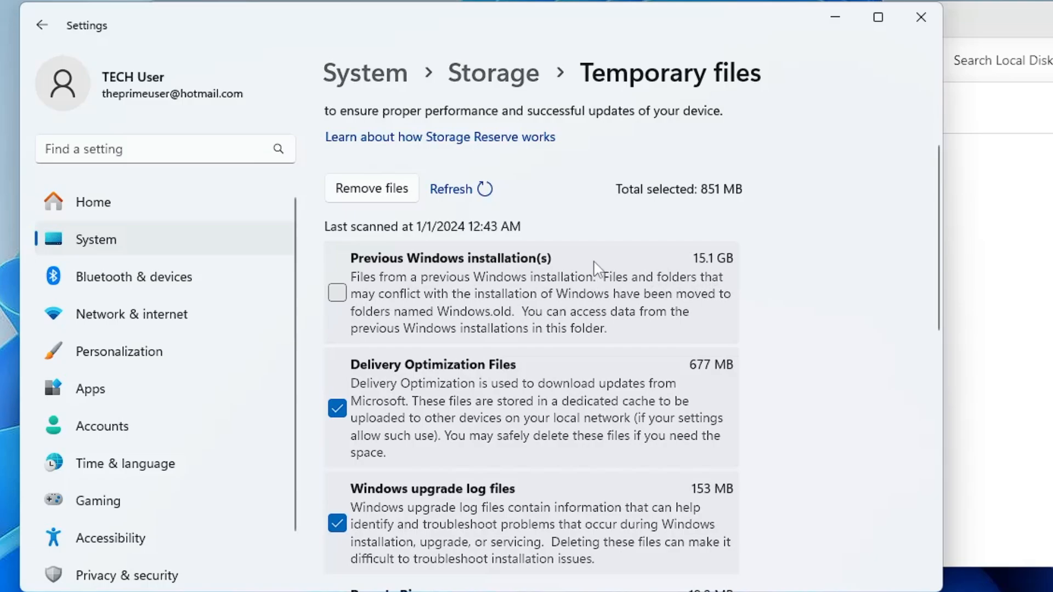
# Tick Previous Windows installation(s), raising the selected total to 15.9 GB
pyautogui.click(337, 293)
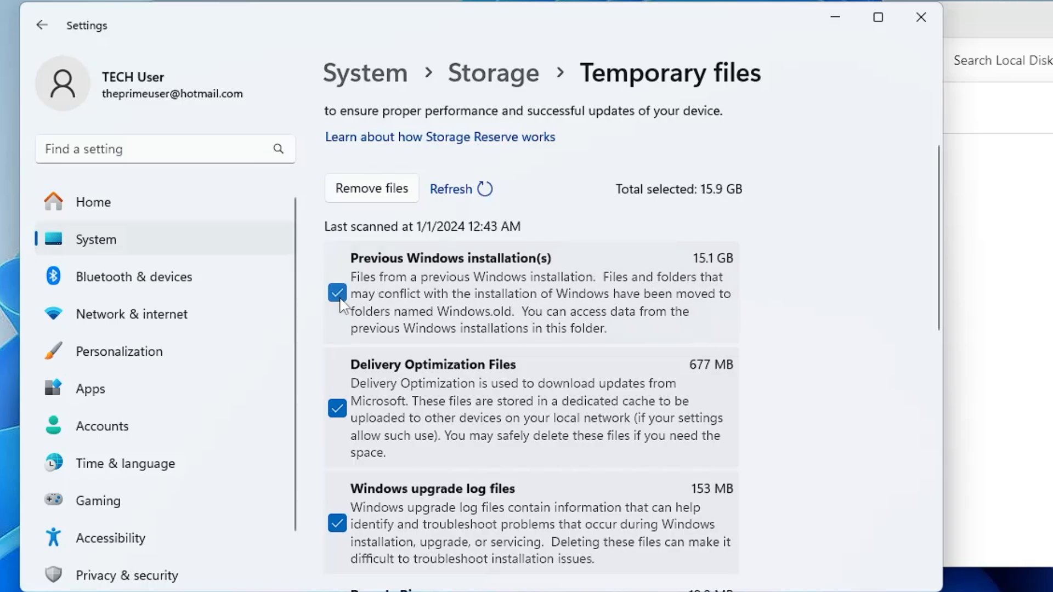
pyautogui.scroll(-3)
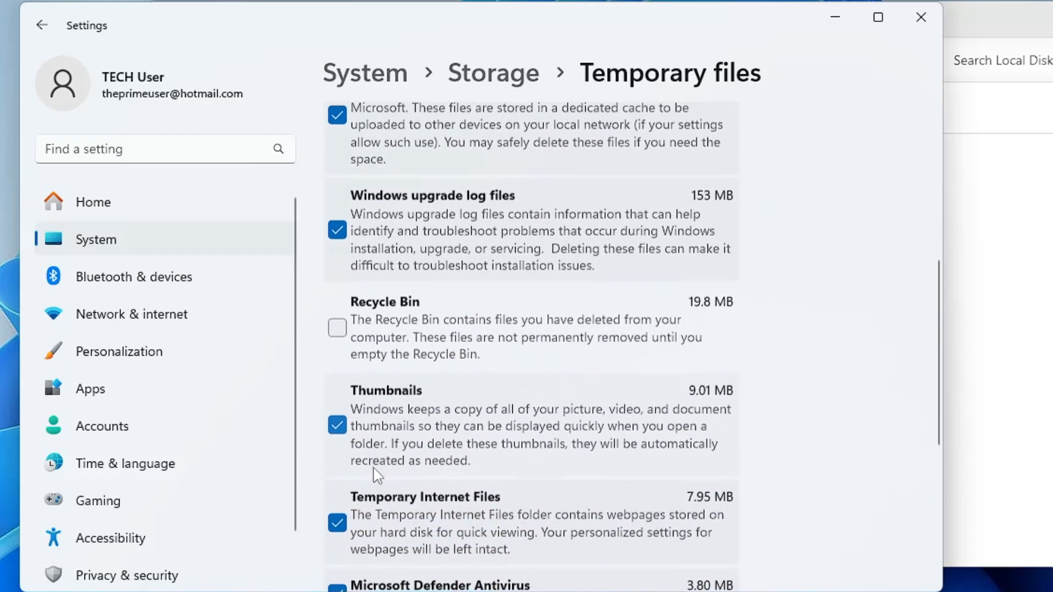
pyautogui.scroll(-3)
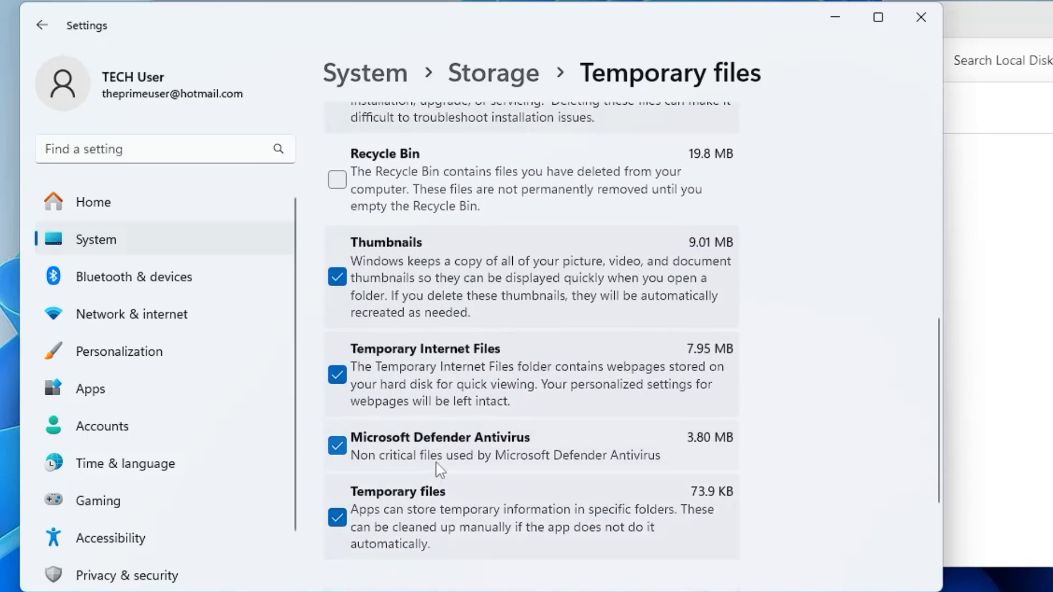
pyautogui.scroll(3)
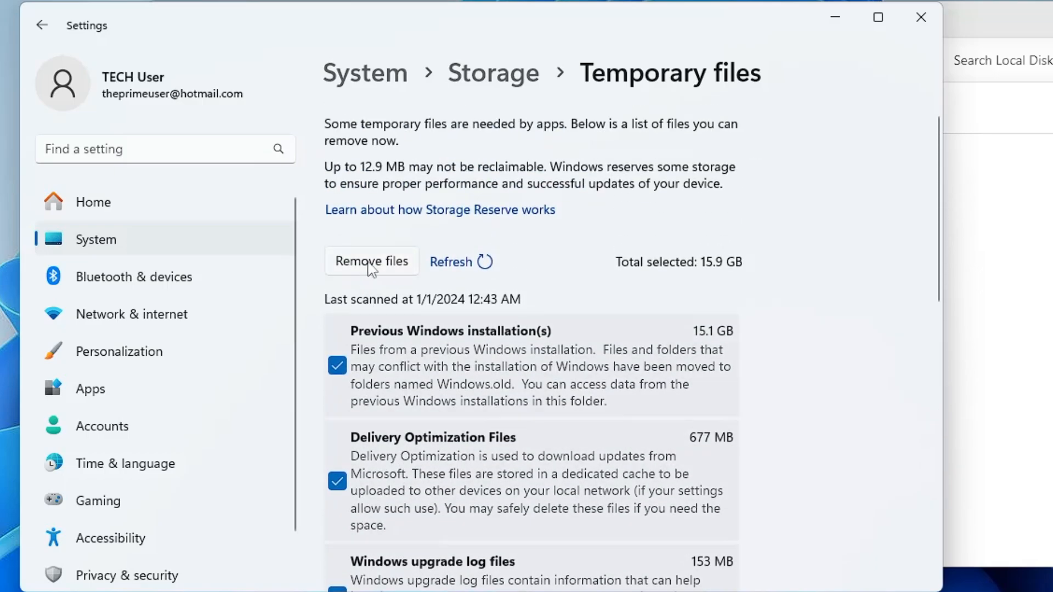
# Remove the 15.9 GB of selected temporary files and confirm the deletion
pyautogui.click(371, 261)
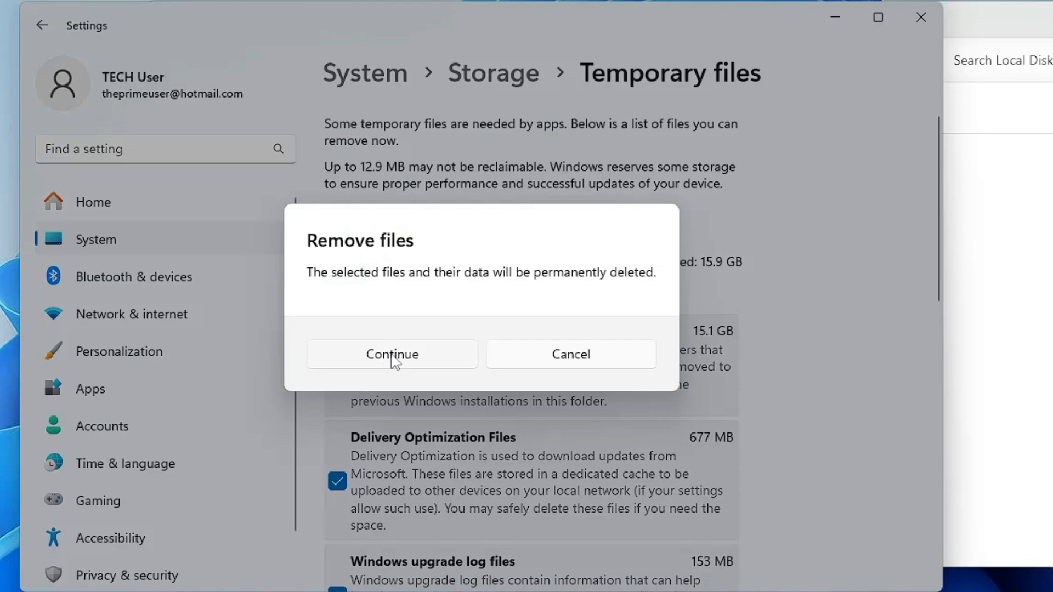
pyautogui.click(391, 354)
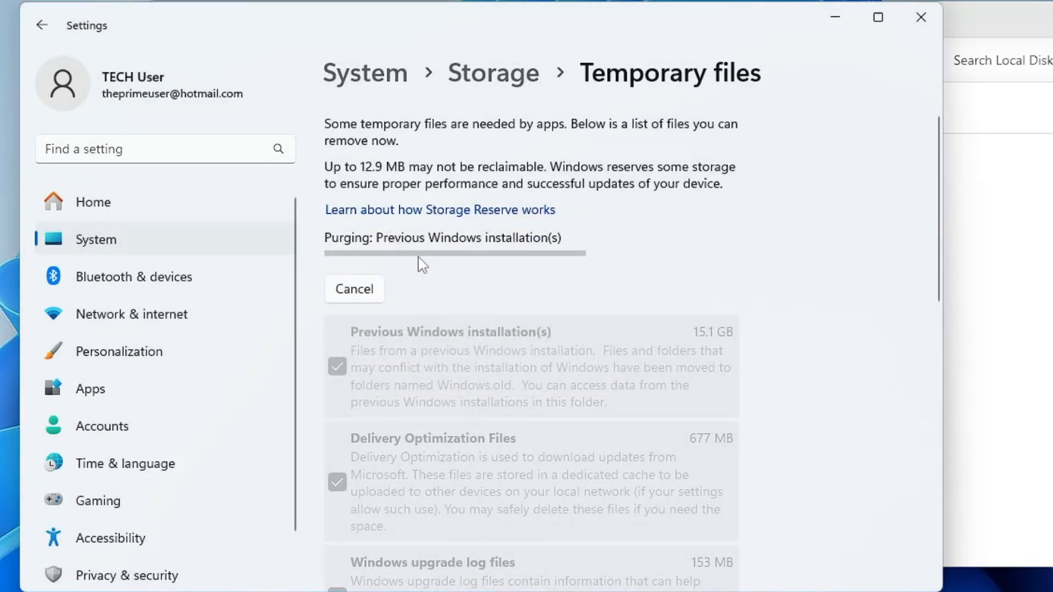
pyautogui.moveTo(449, 294)
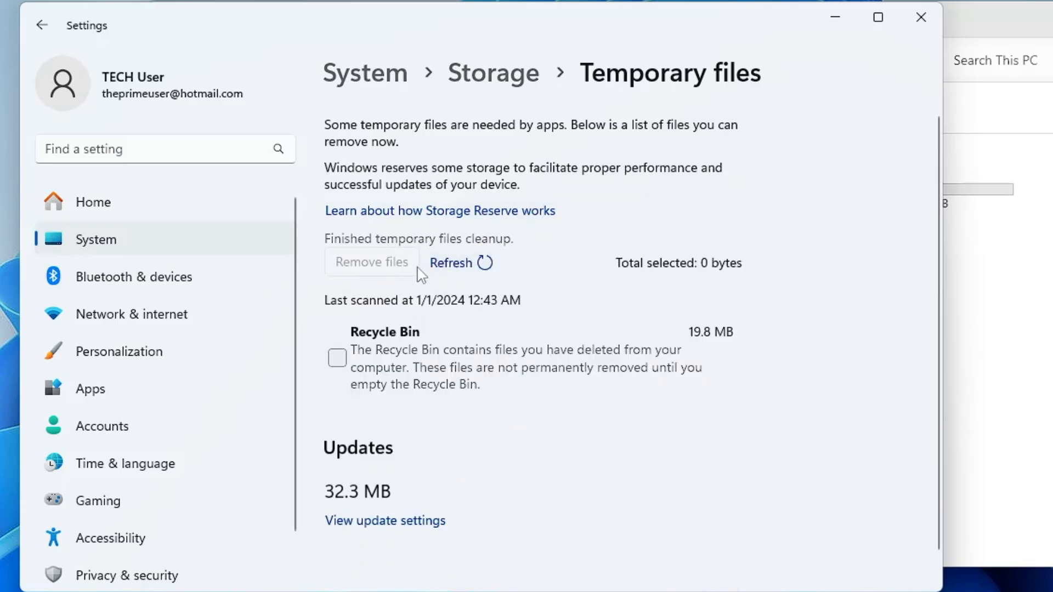
pyautogui.moveTo(446, 272)
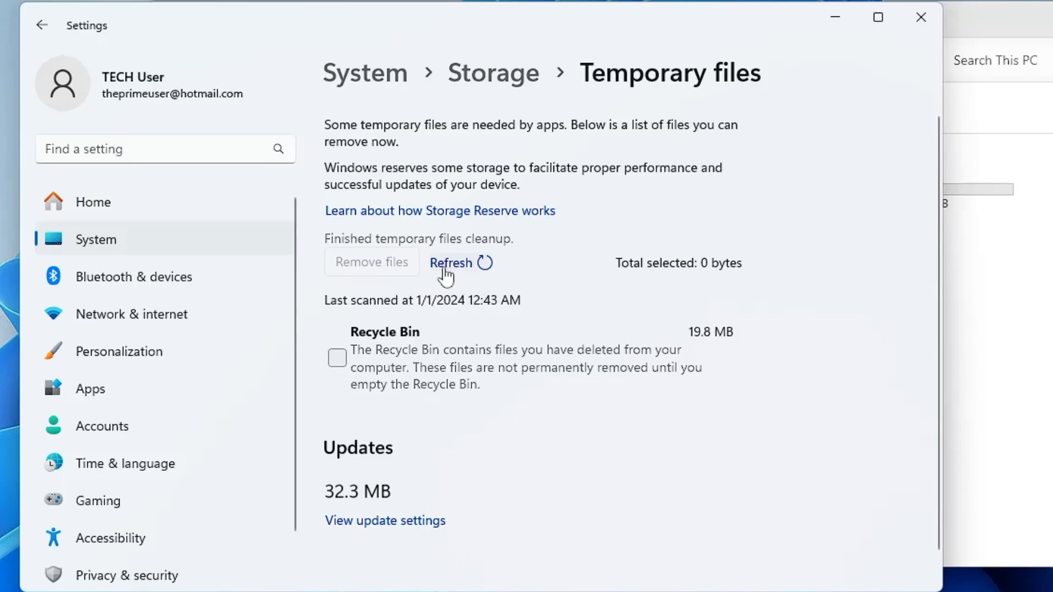
pyautogui.moveTo(1039, 285)
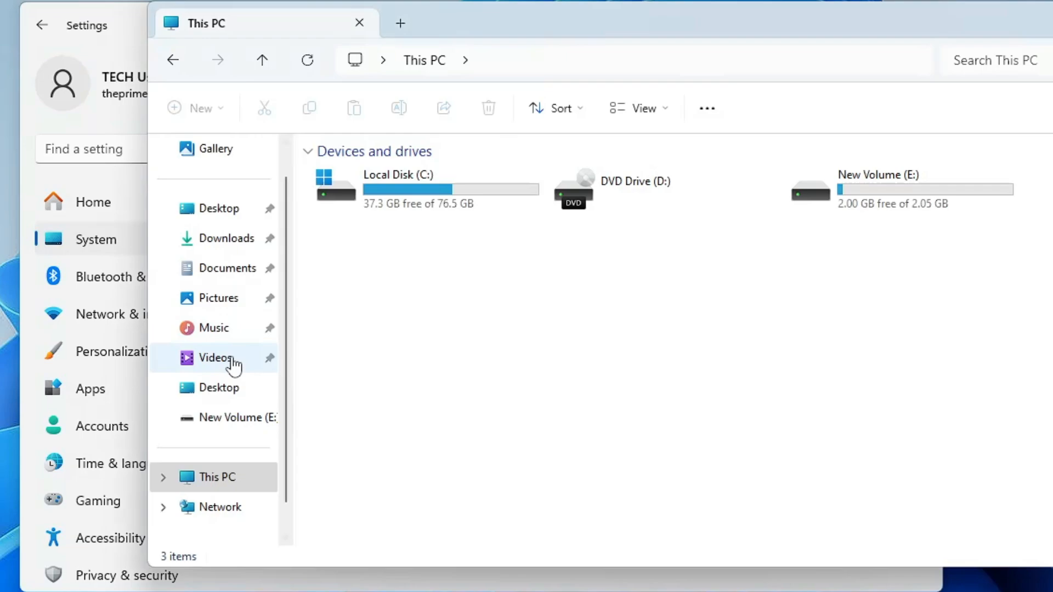
# Select Local Disk (C:) in This PC to confirm 53.0 GB free of 76.5 GB
pyautogui.click(396, 188)
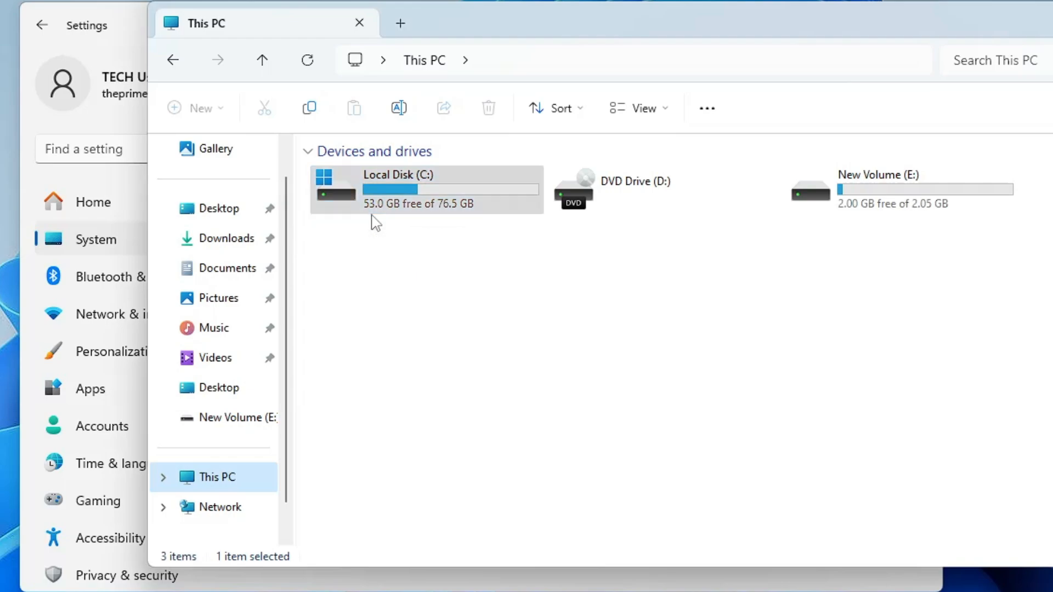
pyautogui.moveTo(389, 223)
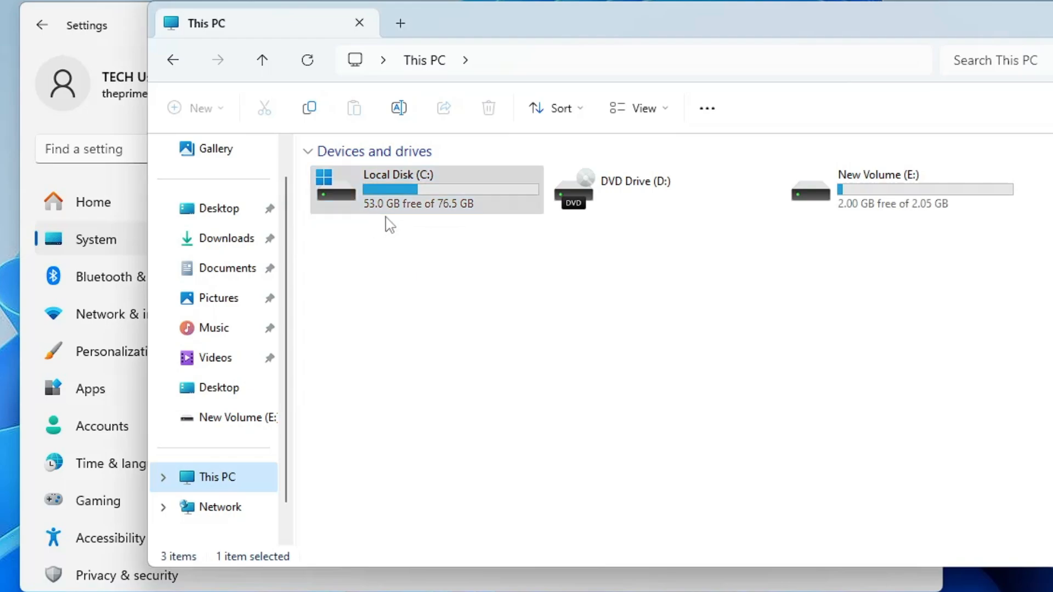
pyautogui.moveTo(460, 215)
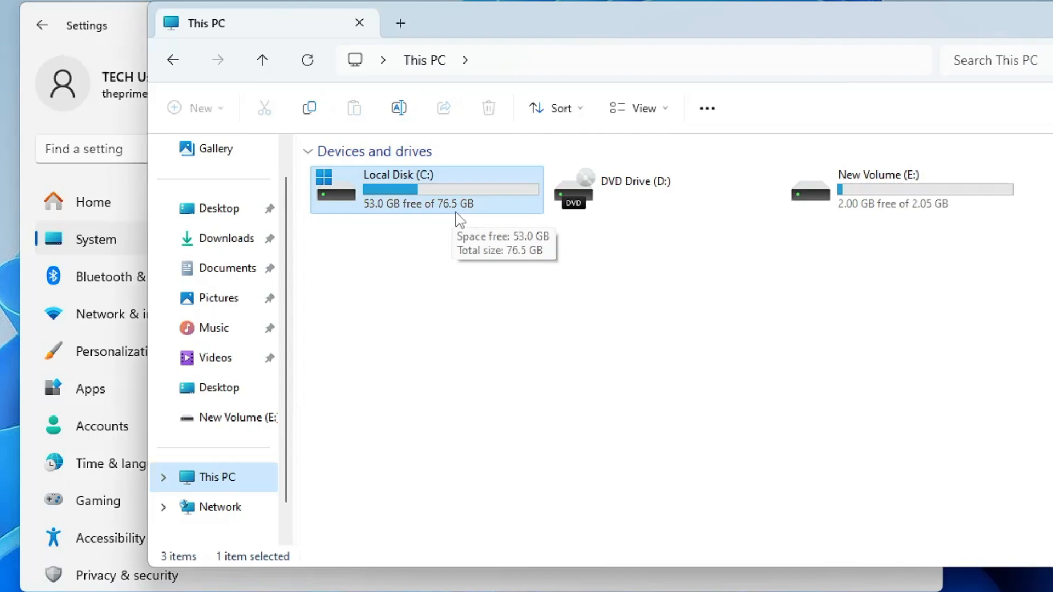
pyautogui.moveTo(474, 225)
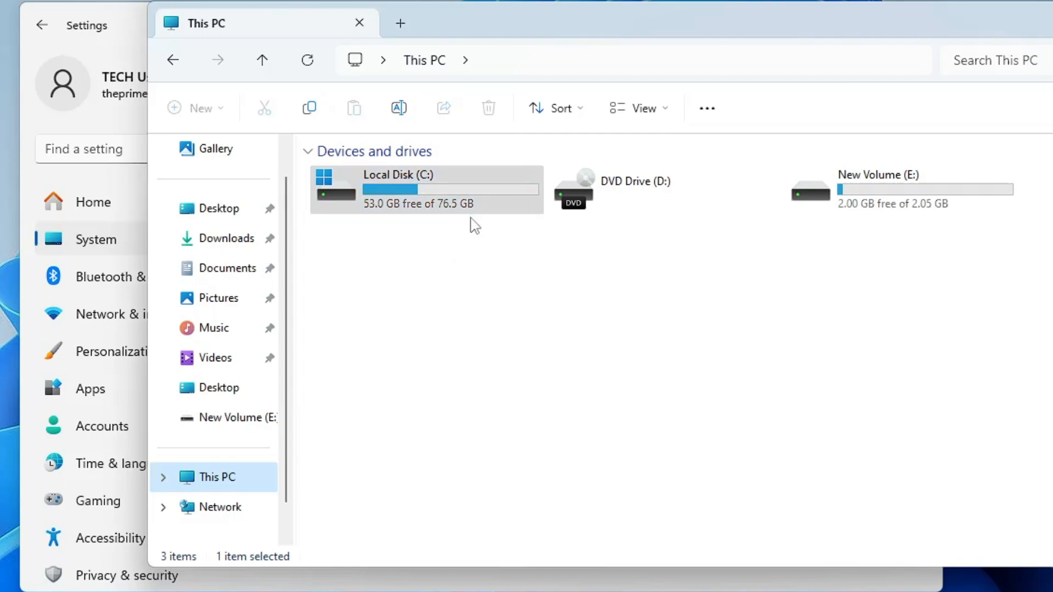